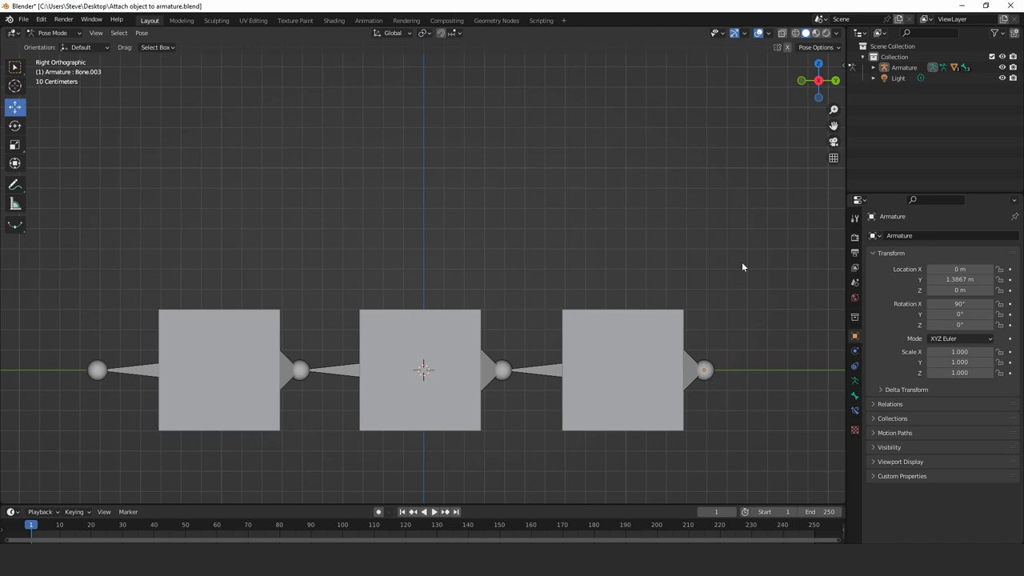
{"action": "mouse_move", "coordinate": [149, 371]}
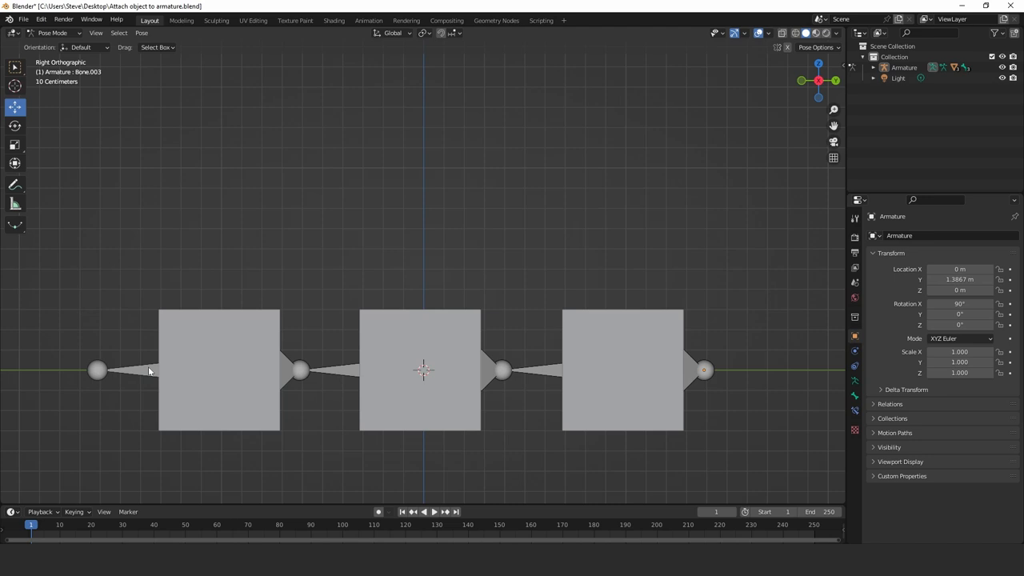
{"action": "mouse_move", "coordinate": [744, 258]}
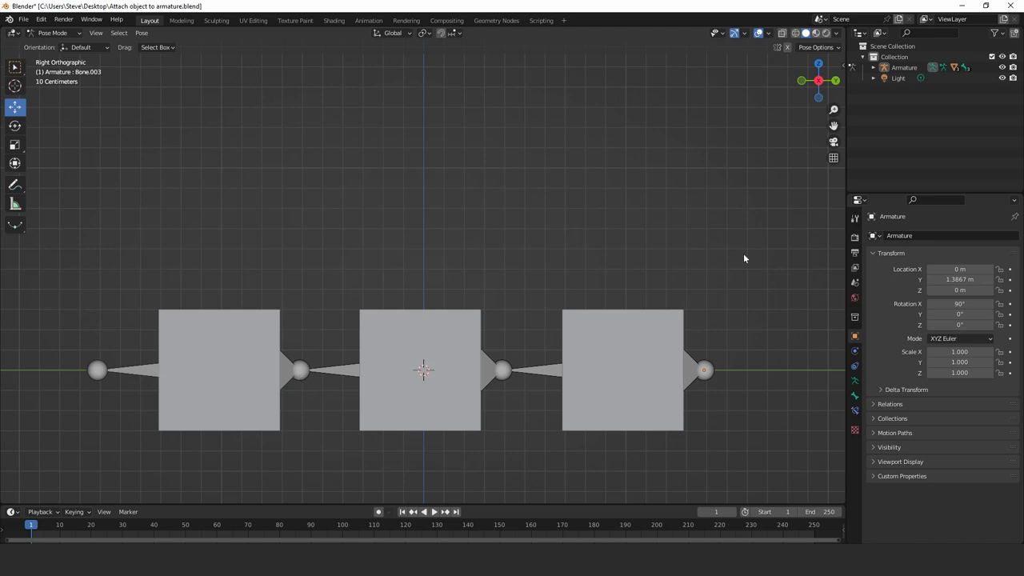
{"action": "mouse_move", "coordinate": [795, 32]}
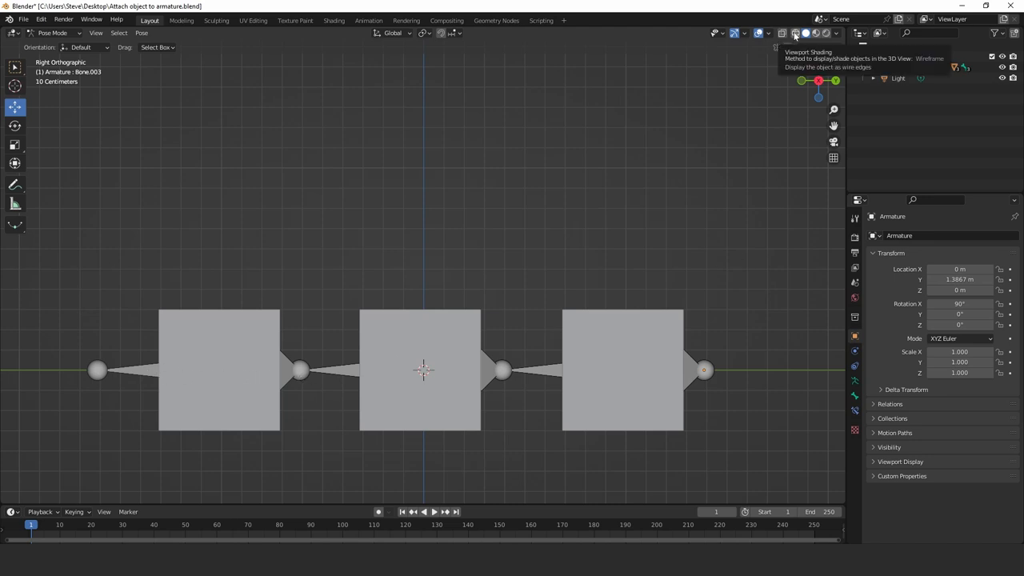
Step: Switch the viewport to wireframe shading so the bones show through the cubes
{"action": "left_click", "coordinate": [793, 32]}
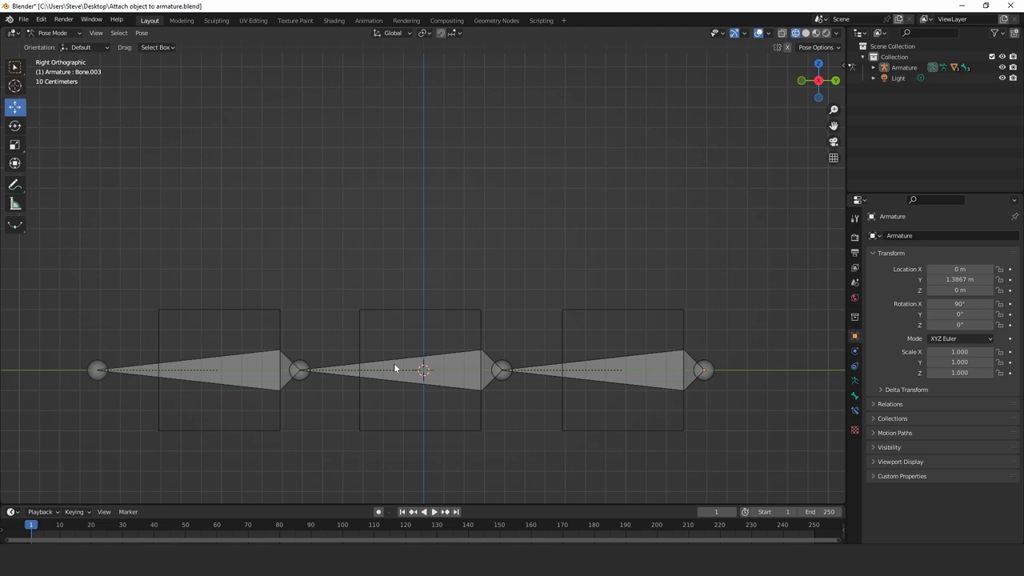
{"action": "mouse_move", "coordinate": [269, 381]}
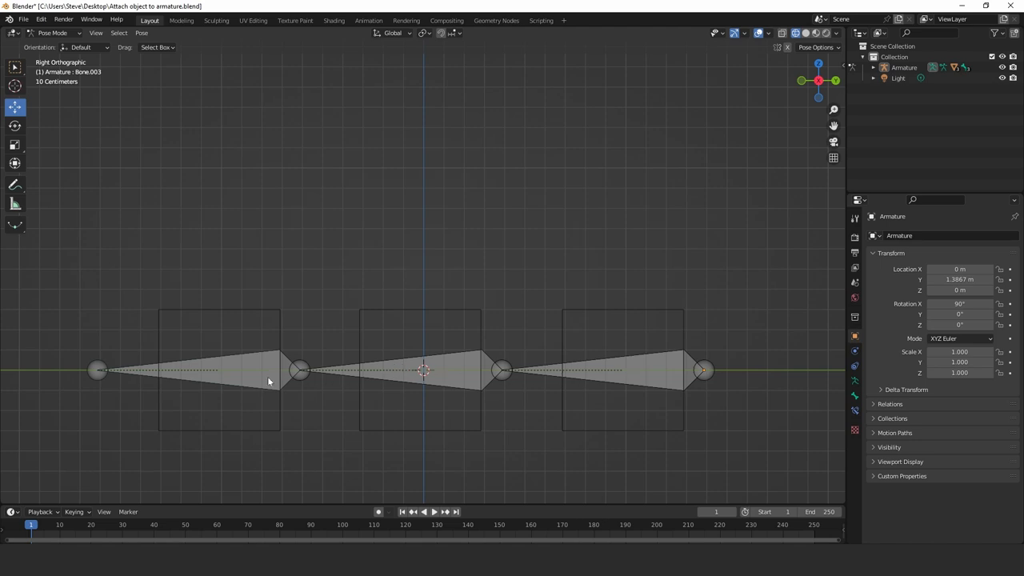
{"action": "mouse_move", "coordinate": [368, 381]}
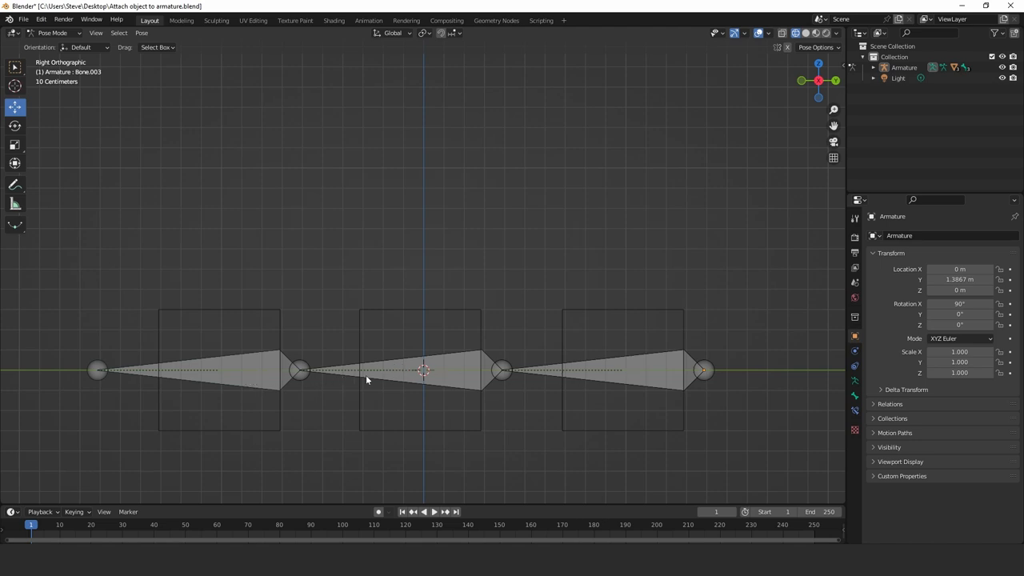
{"action": "mouse_move", "coordinate": [243, 368]}
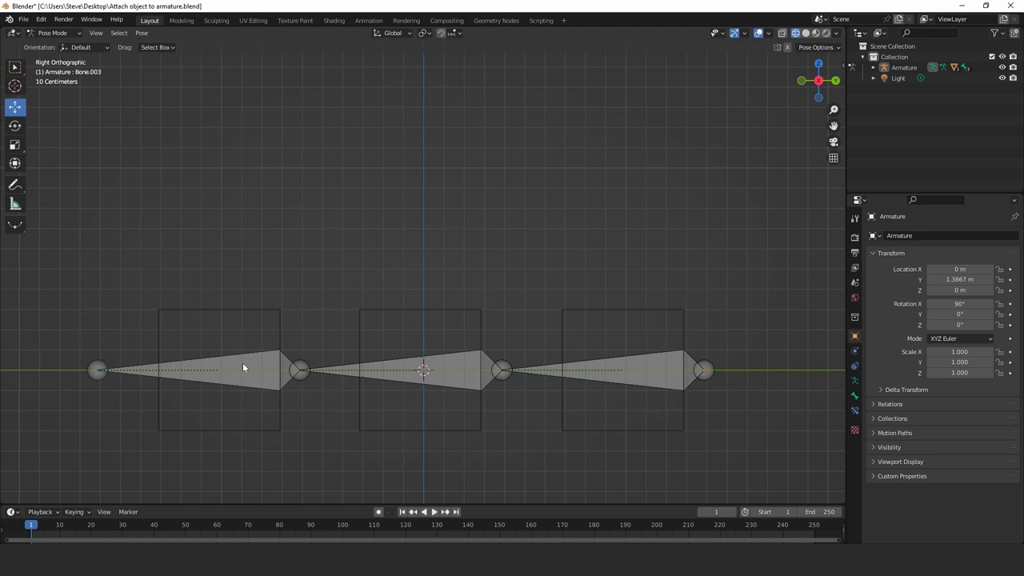
{"action": "mouse_move", "coordinate": [573, 324]}
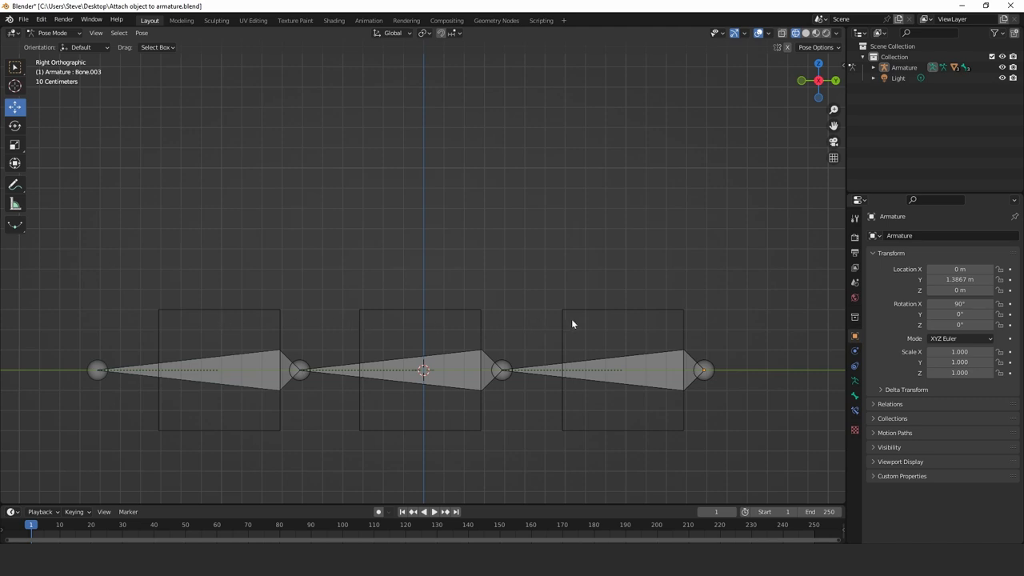
{"action": "mouse_move", "coordinate": [253, 320]}
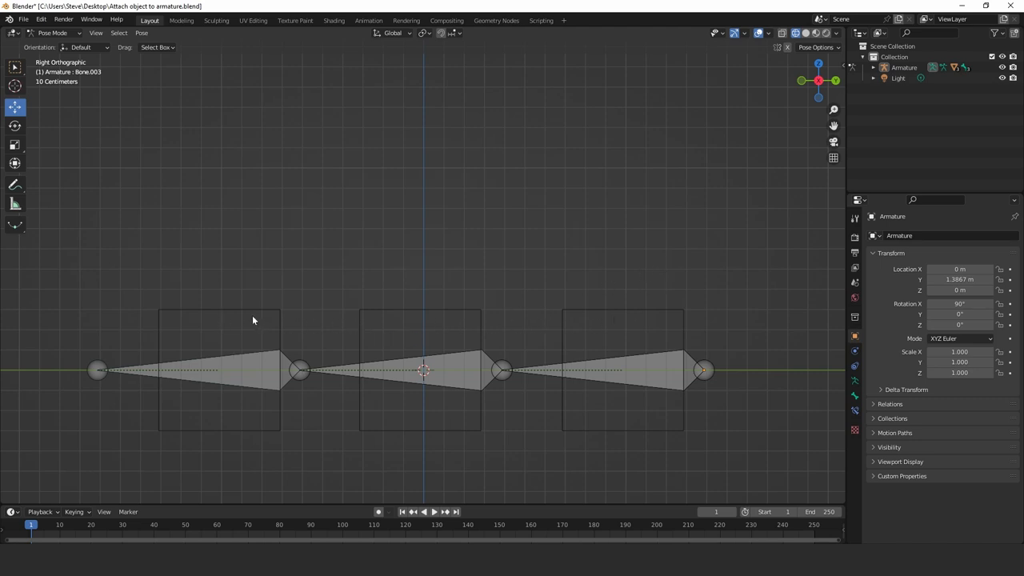
{"action": "mouse_move", "coordinate": [387, 310]}
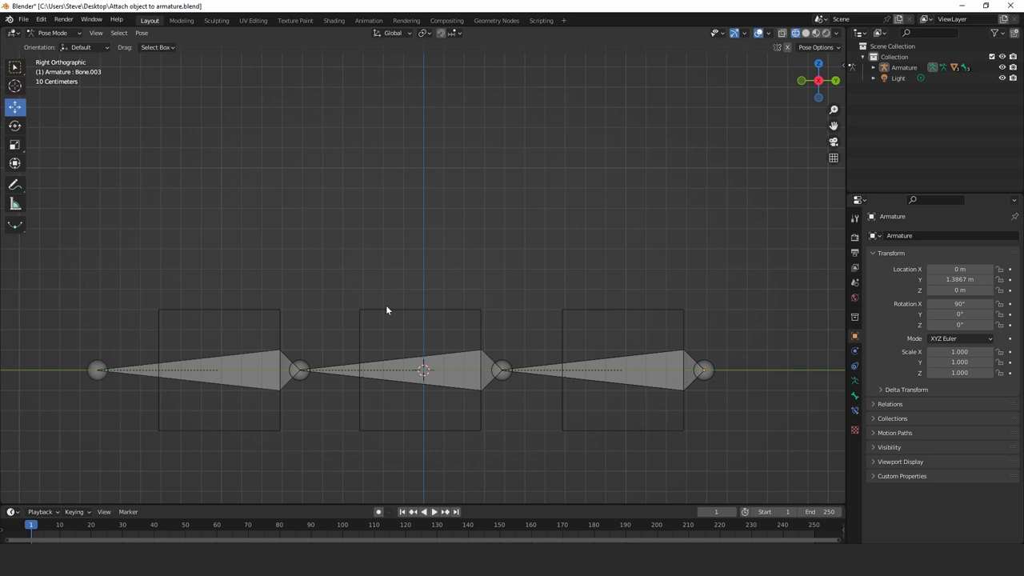
{"action": "mouse_move", "coordinate": [640, 376]}
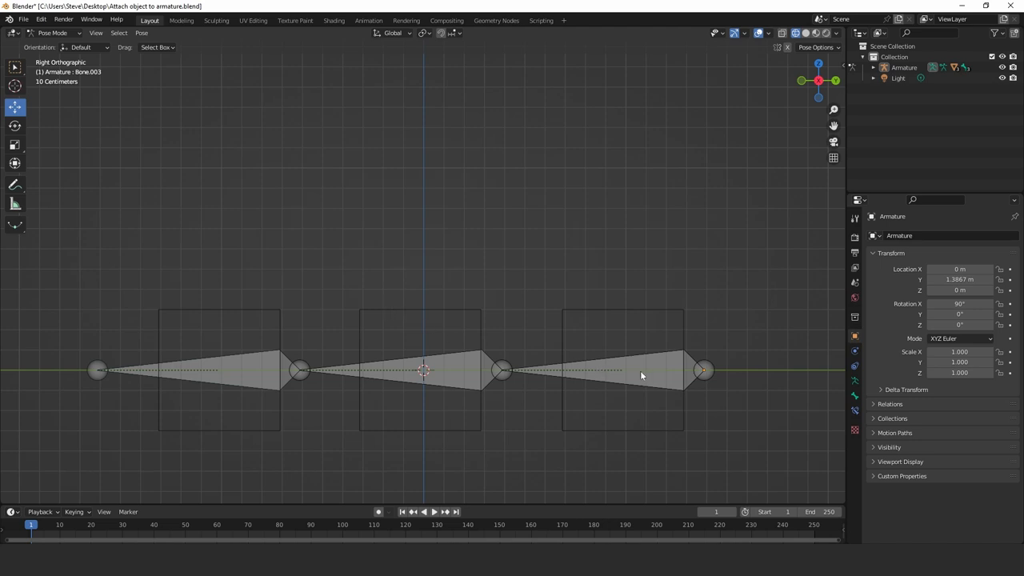
{"action": "mouse_move", "coordinate": [675, 373]}
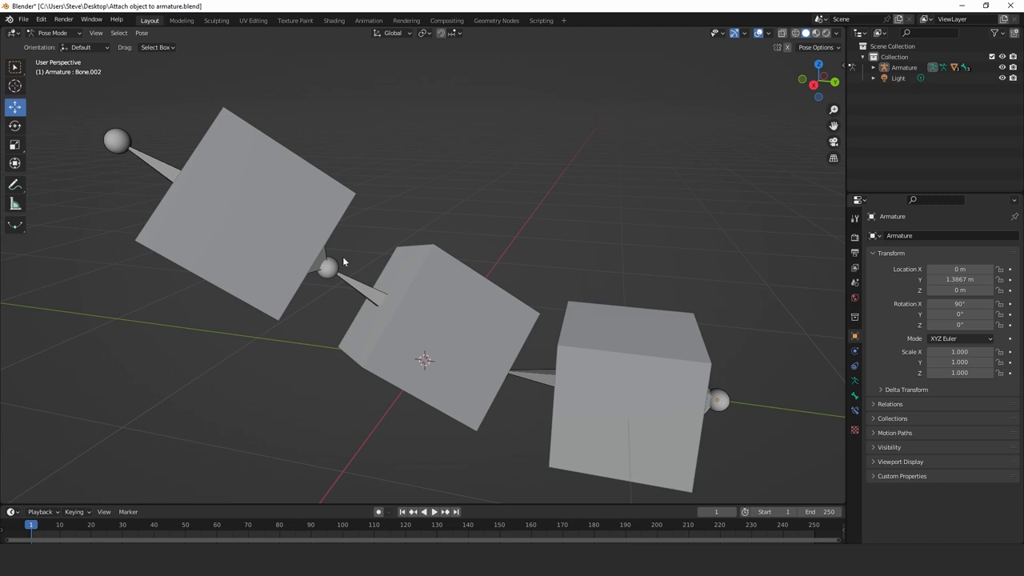
{"action": "mouse_move", "coordinate": [255, 230]}
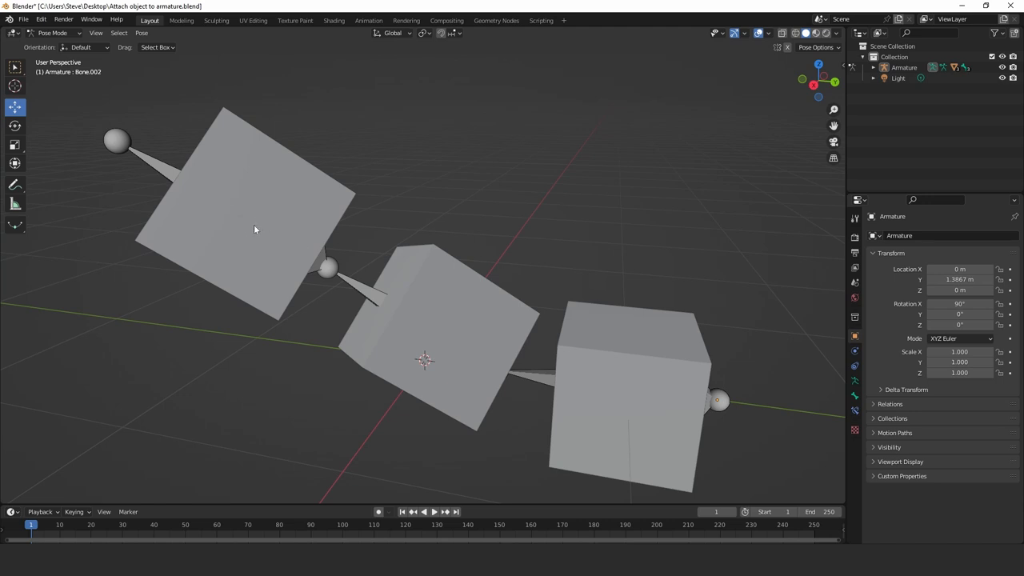
{"action": "mouse_move", "coordinate": [672, 136]}
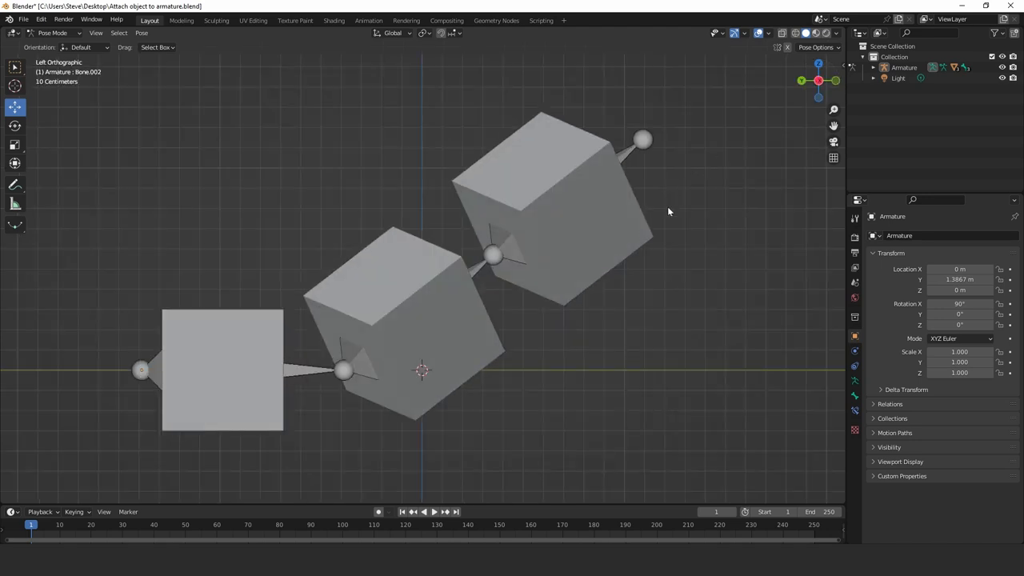
{"action": "mouse_move", "coordinate": [632, 243]}
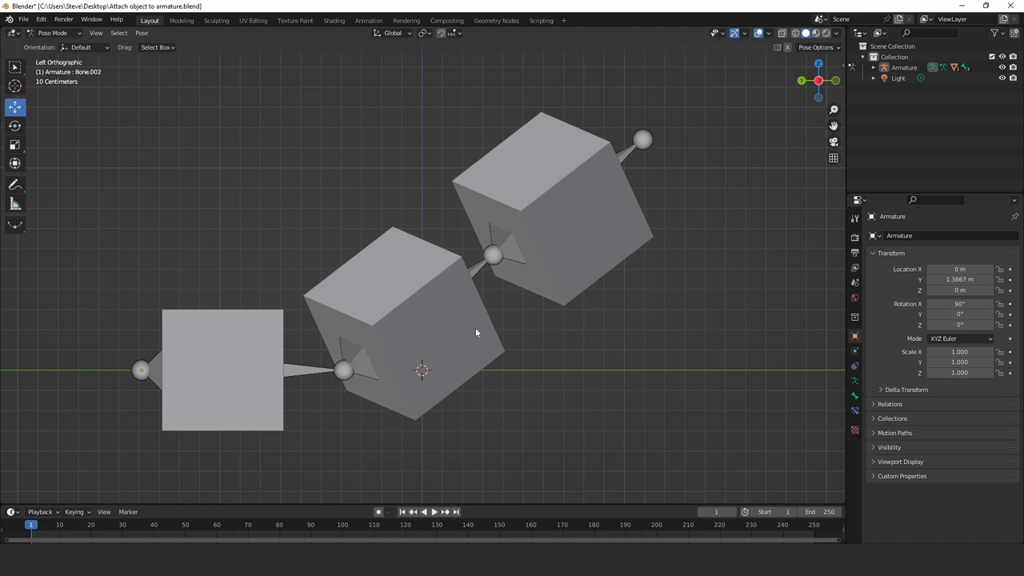
{"action": "mouse_move", "coordinate": [313, 406]}
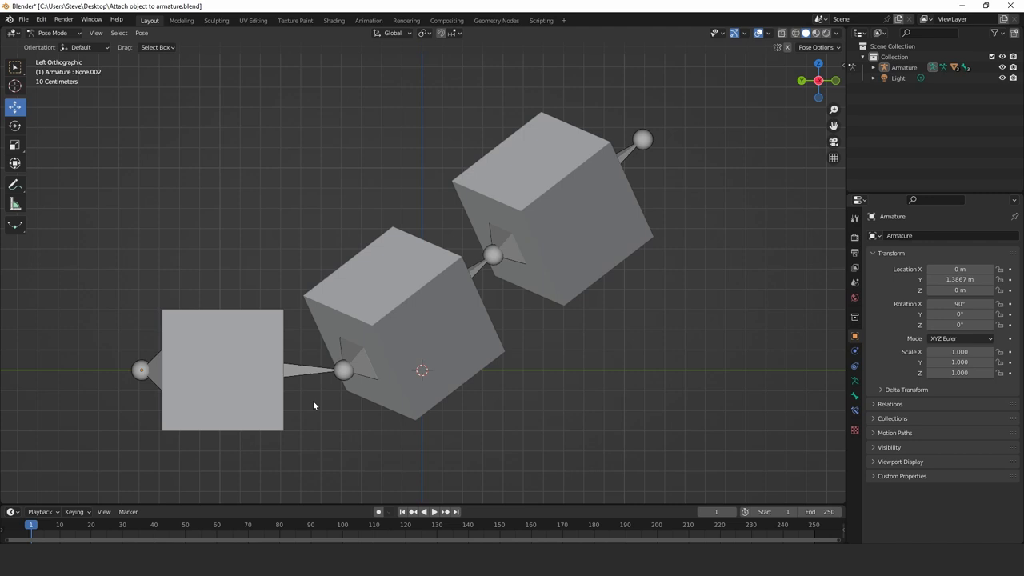
{"action": "mouse_move", "coordinate": [500, 326]}
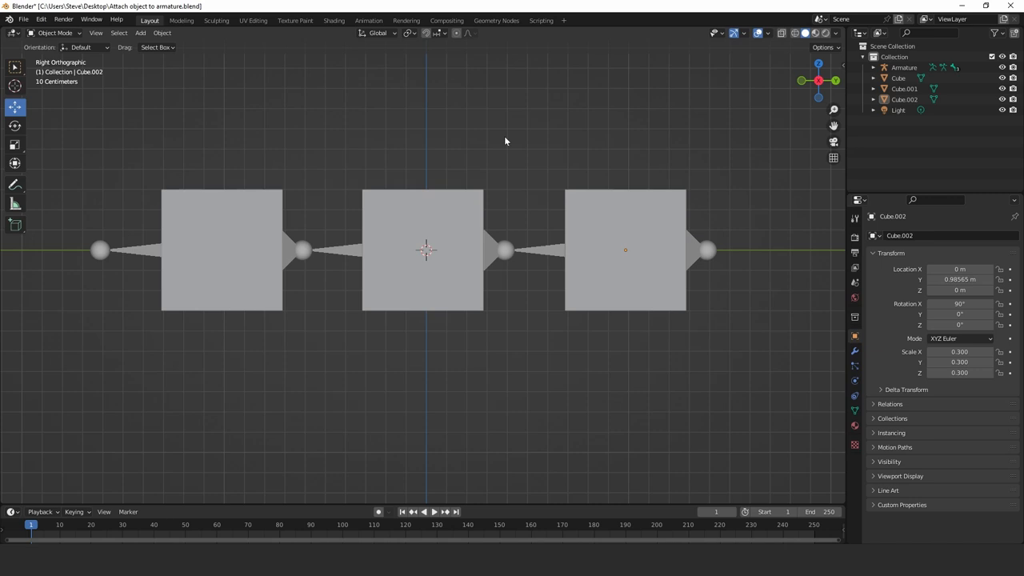
{"action": "mouse_move", "coordinate": [499, 221]}
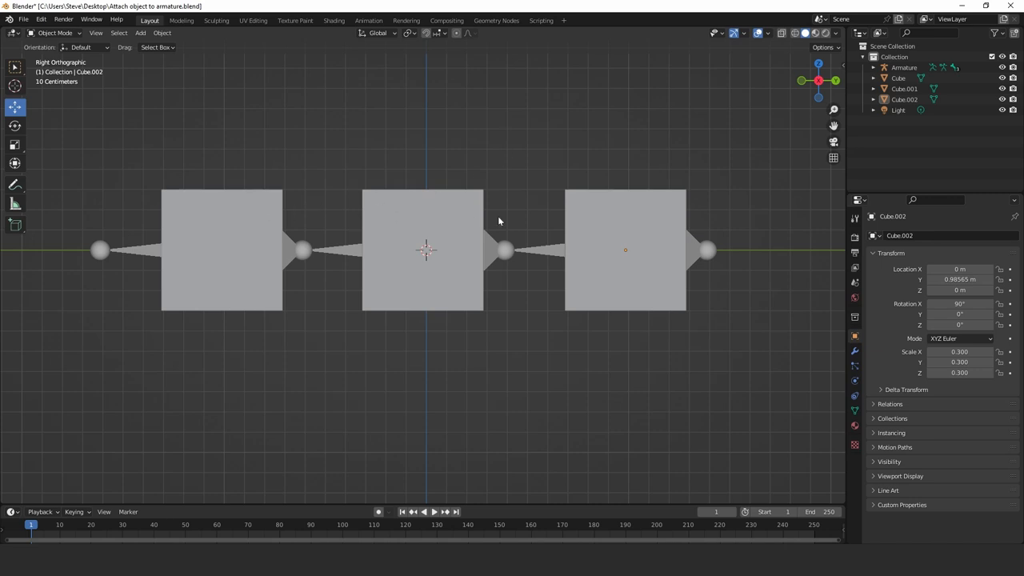
{"action": "mouse_move", "coordinate": [295, 253]}
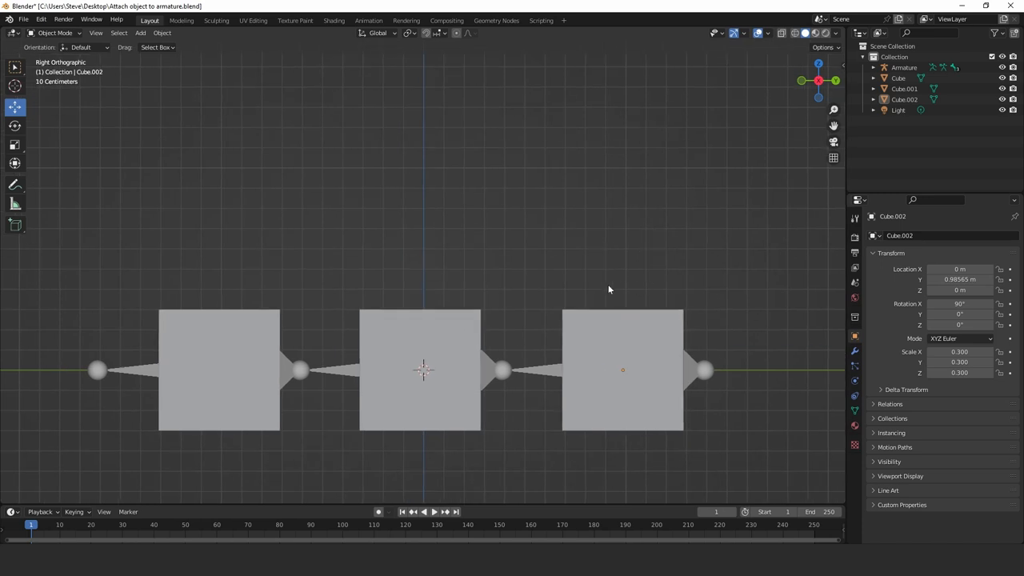
{"action": "mouse_move", "coordinate": [539, 376]}
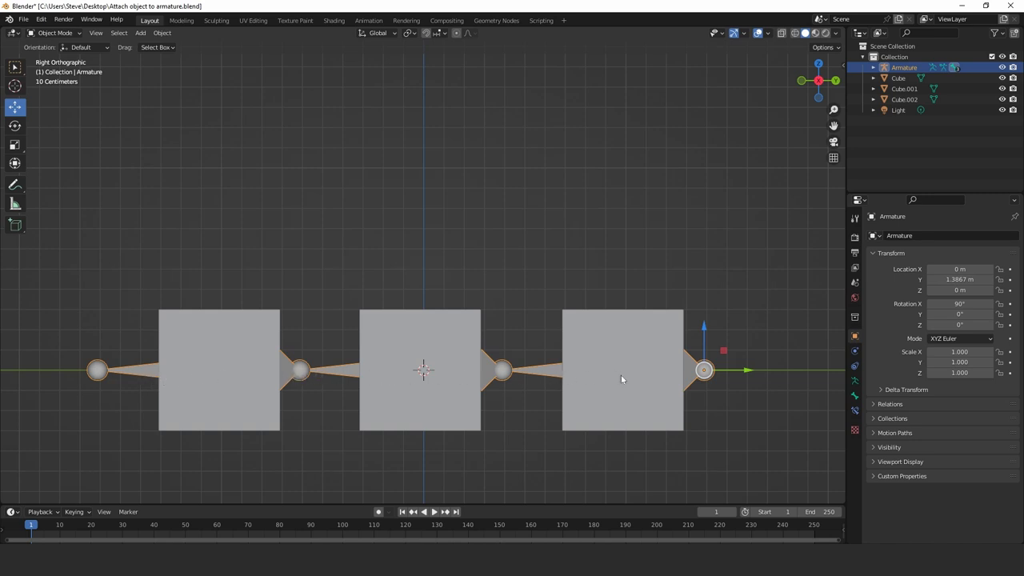
Step: Switch the armature into Pose Mode, then reopen the interaction mode list
{"action": "left_click", "coordinate": [54, 32]}
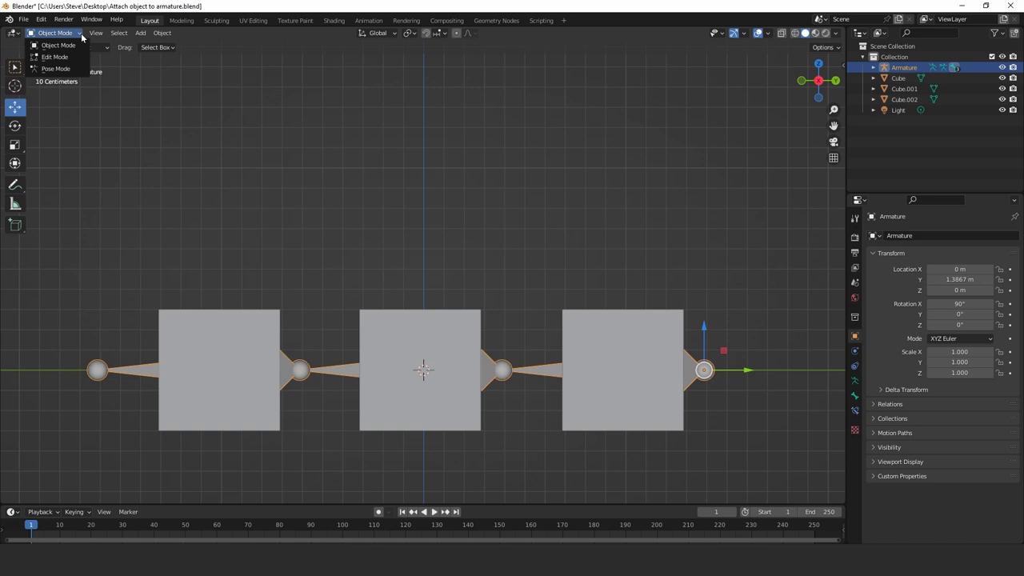
{"action": "left_click", "coordinate": [56, 67]}
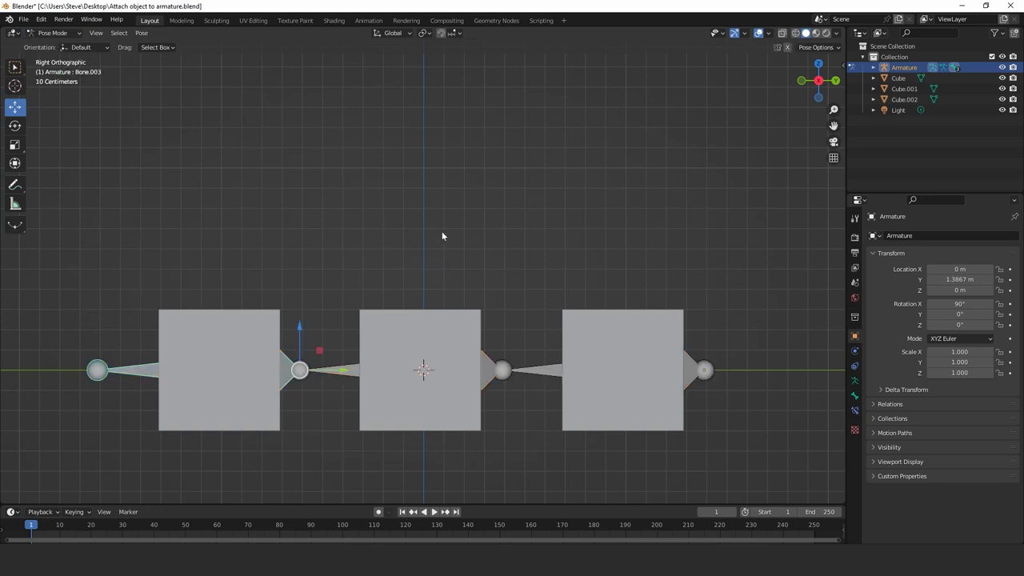
{"action": "mouse_move", "coordinate": [326, 377]}
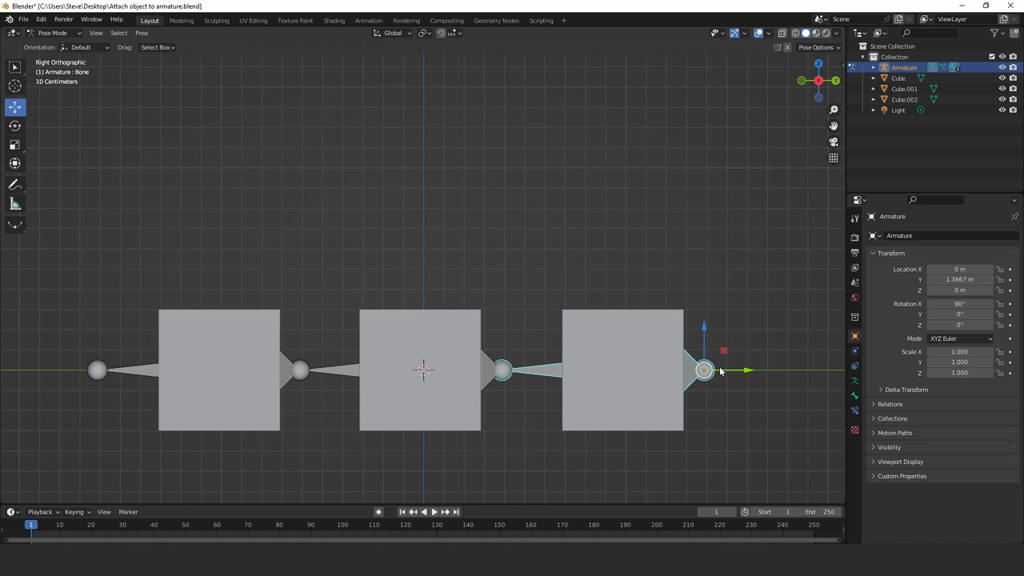
{"action": "mouse_move", "coordinate": [696, 344]}
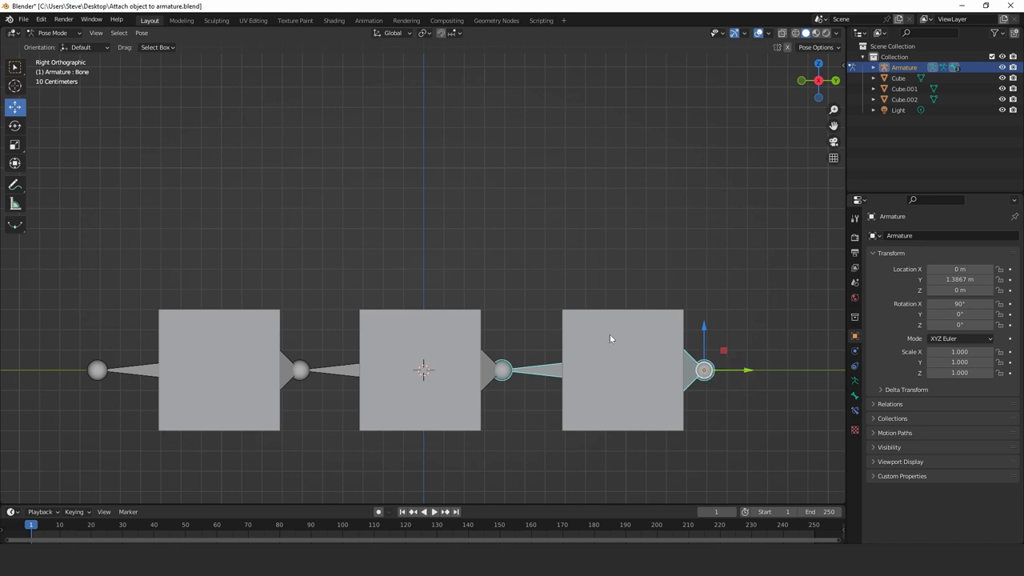
{"action": "mouse_move", "coordinate": [616, 349]}
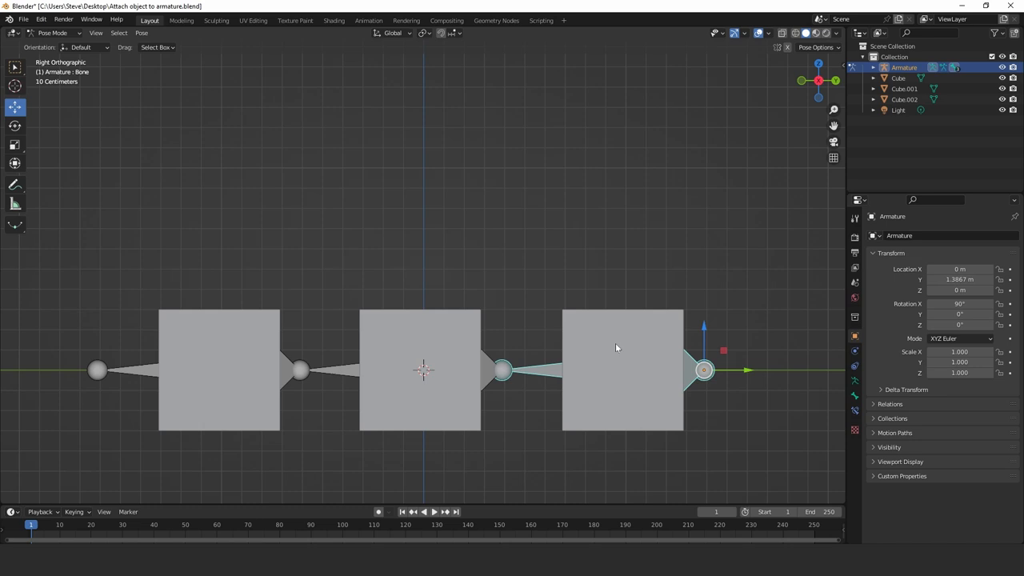
{"action": "mouse_move", "coordinate": [596, 326]}
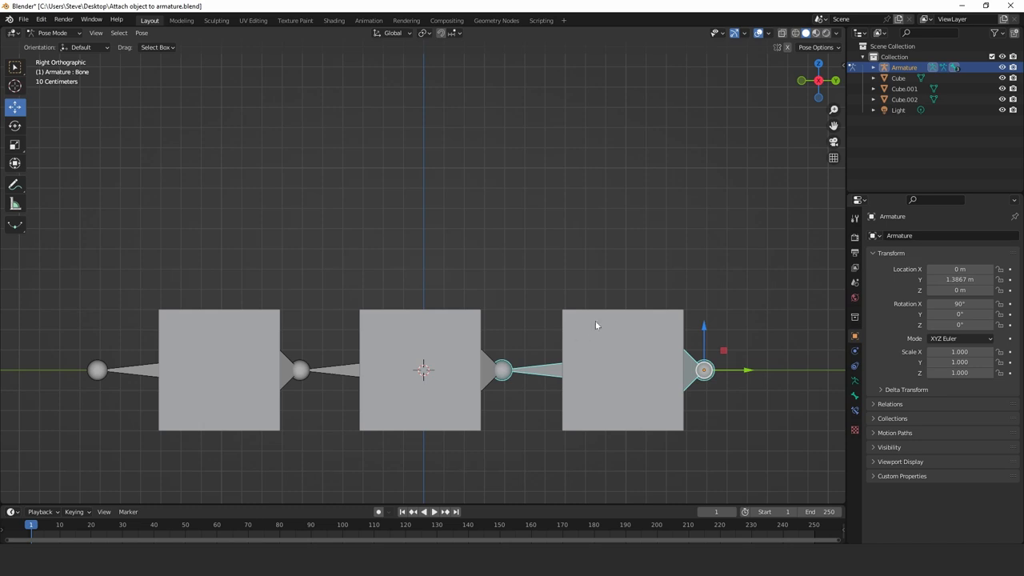
{"action": "left_click", "coordinate": [53, 32]}
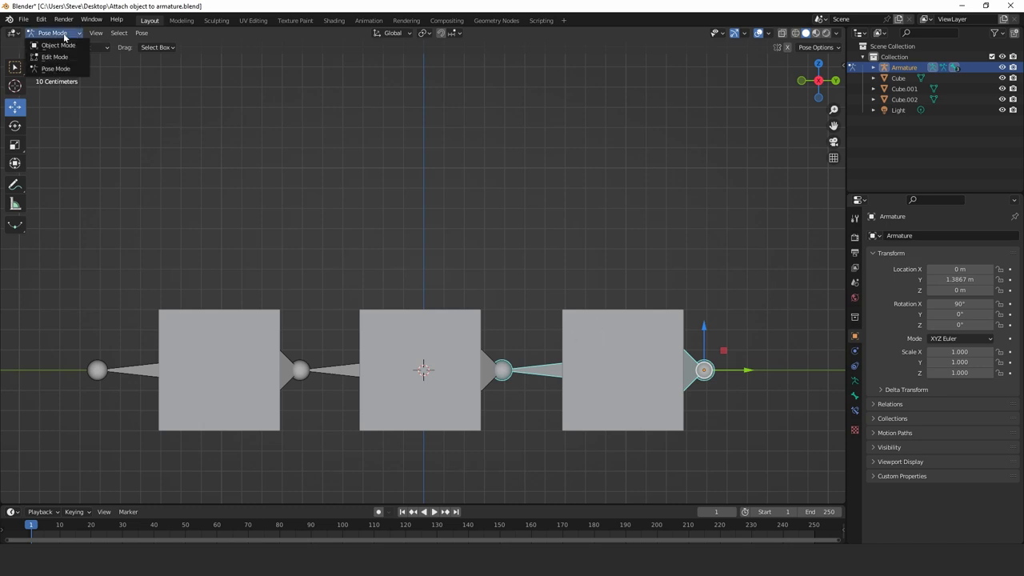
{"action": "mouse_move", "coordinate": [57, 45]}
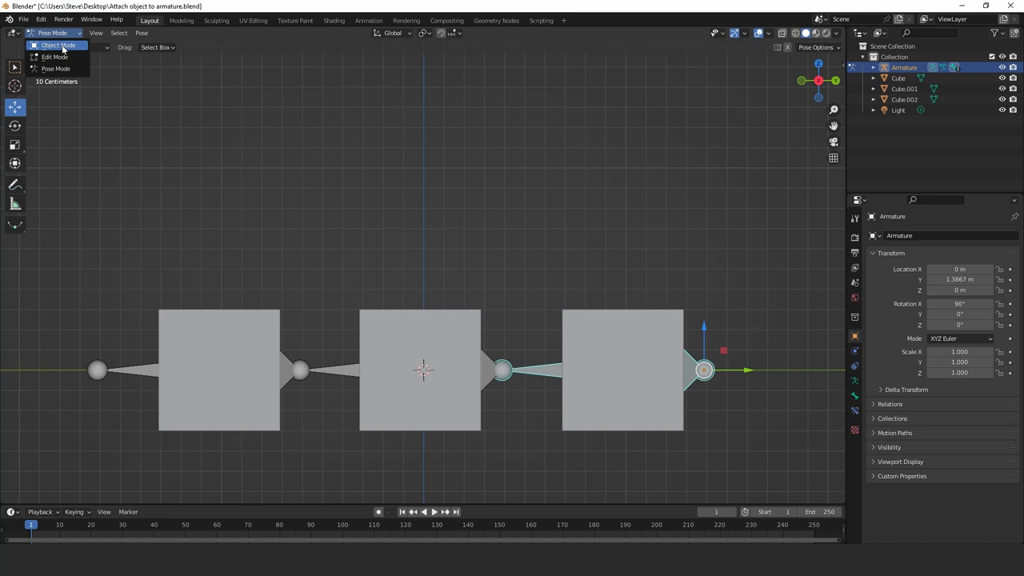
Step: Return the armature to Object Mode from the mode list
{"action": "left_click", "coordinate": [58, 45]}
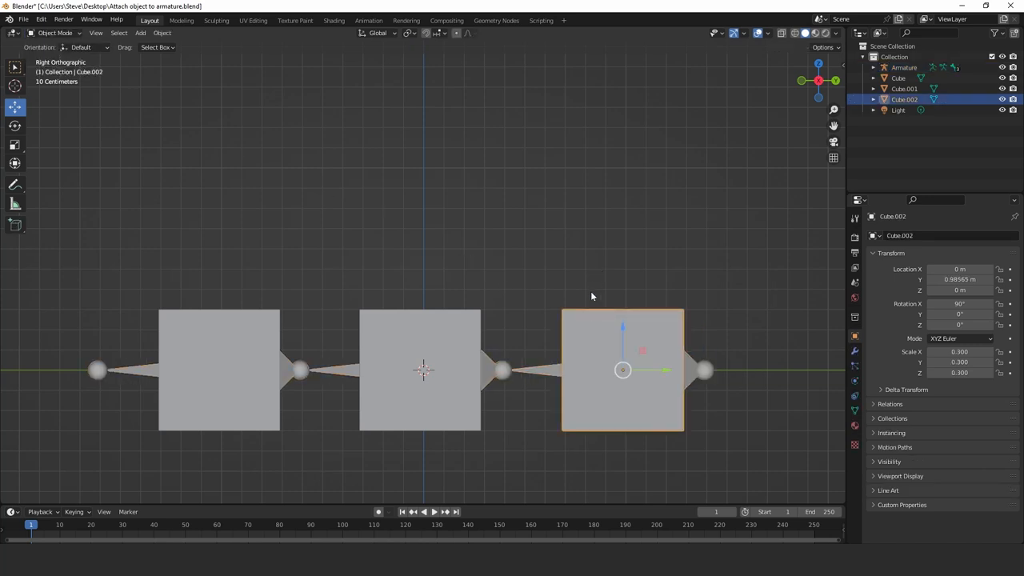
{"action": "mouse_move", "coordinate": [595, 327]}
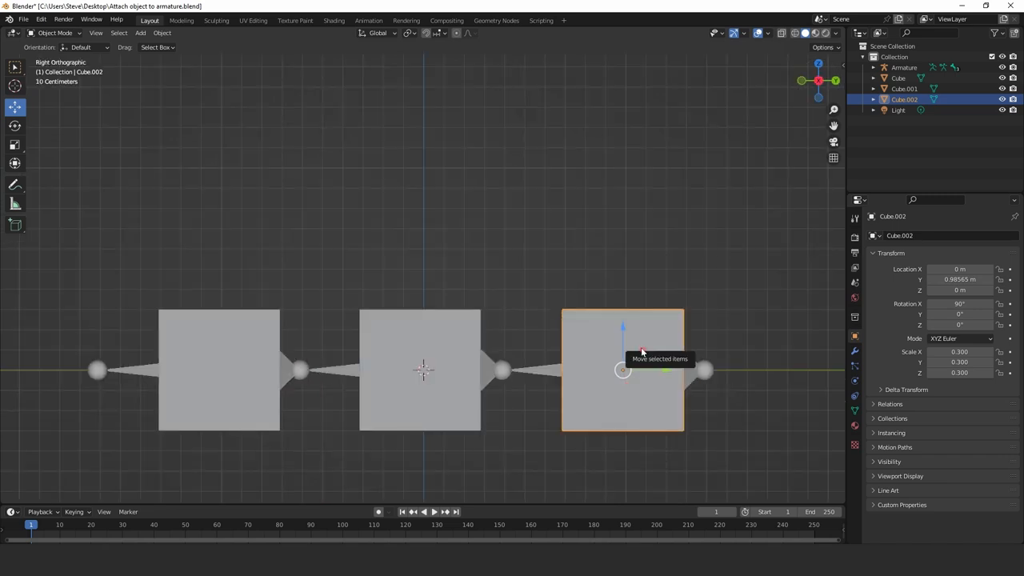
{"action": "mouse_move", "coordinate": [535, 325]}
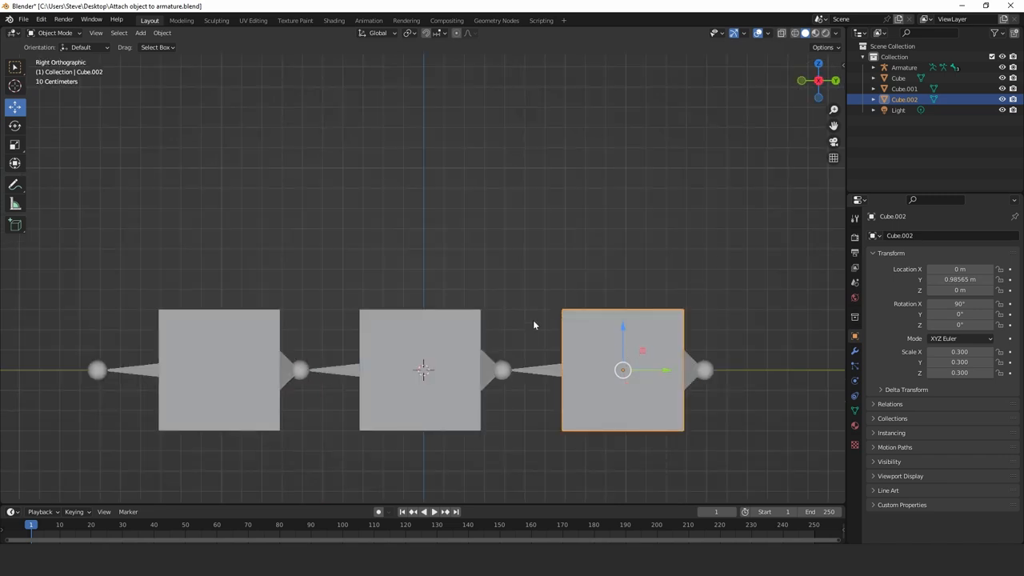
{"action": "mouse_move", "coordinate": [536, 371]}
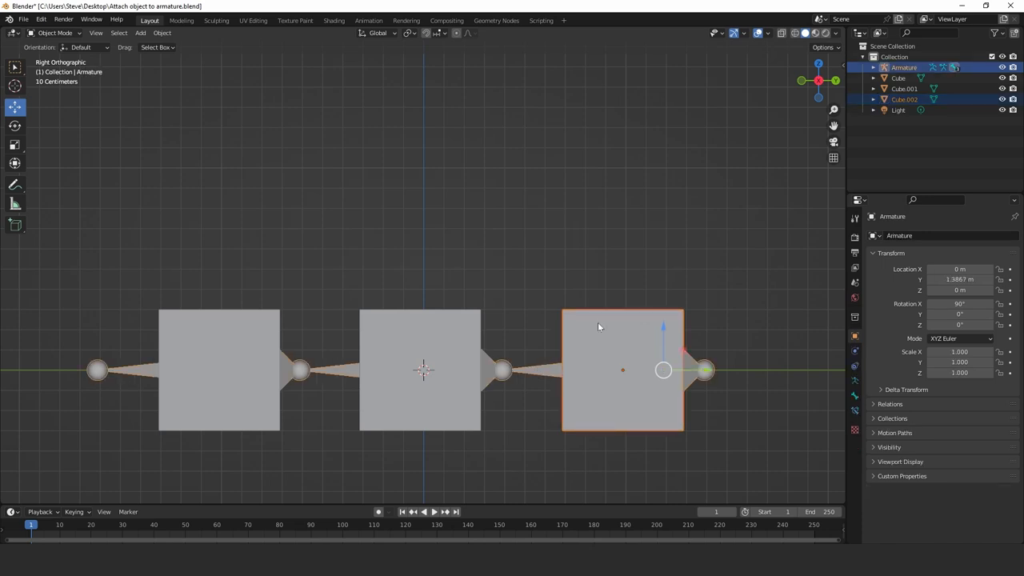
{"action": "mouse_move", "coordinate": [624, 380]}
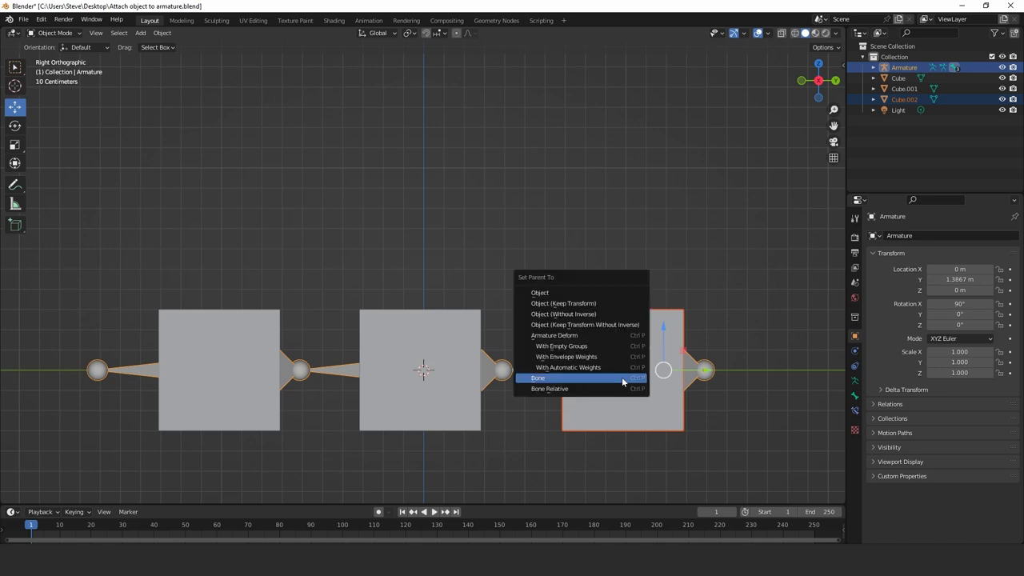
{"action": "mouse_move", "coordinate": [584, 304]}
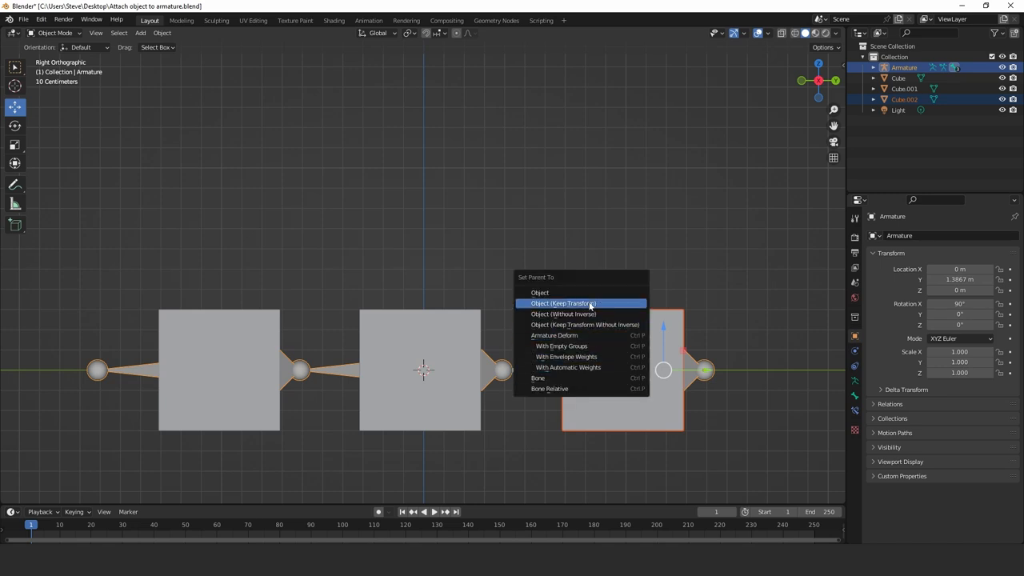
{"action": "mouse_move", "coordinate": [537, 378]}
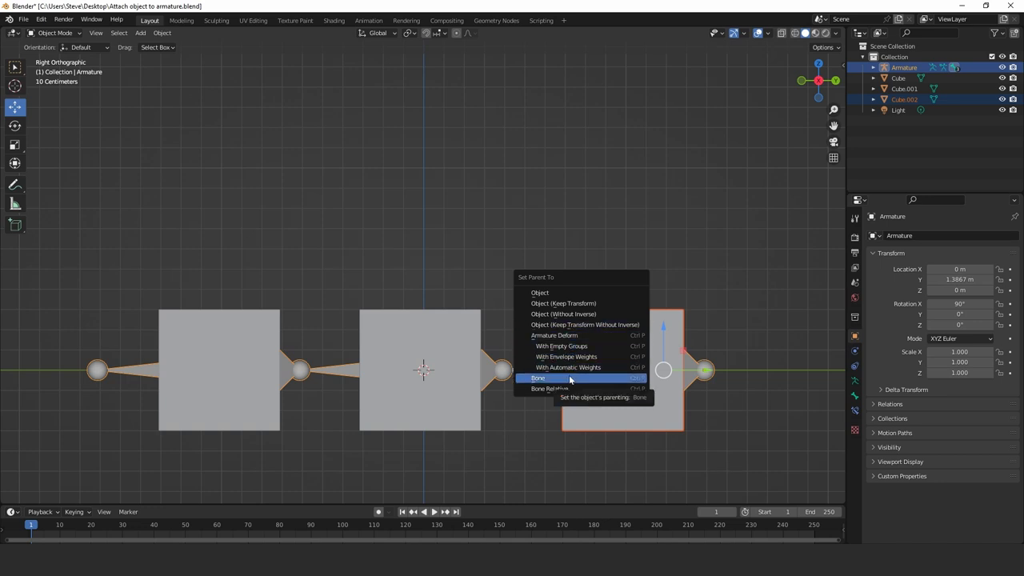
Step: Choose Bone in Set Parent To so the right cube follows the last bone
{"action": "left_click", "coordinate": [538, 378]}
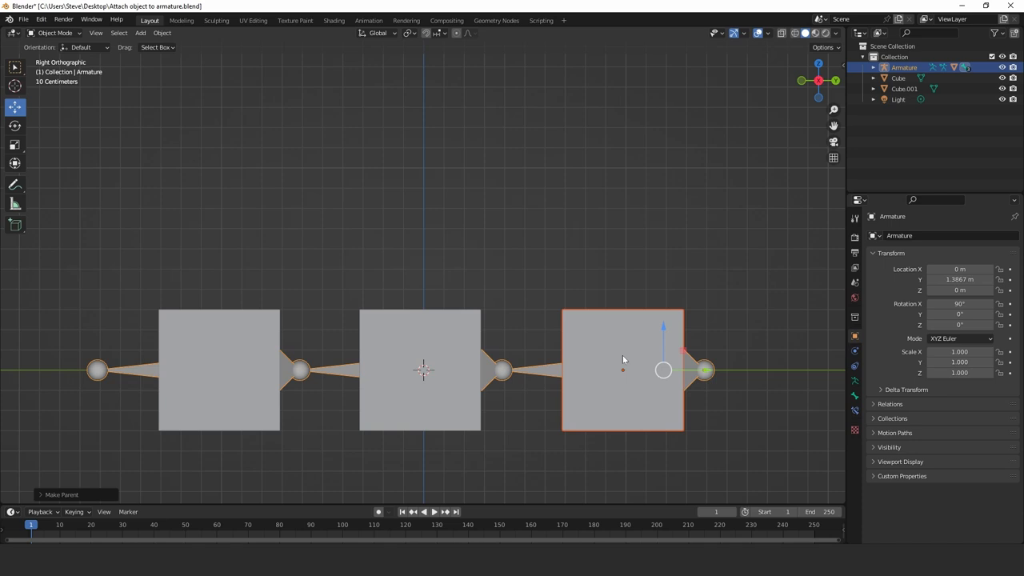
{"action": "mouse_move", "coordinate": [628, 328]}
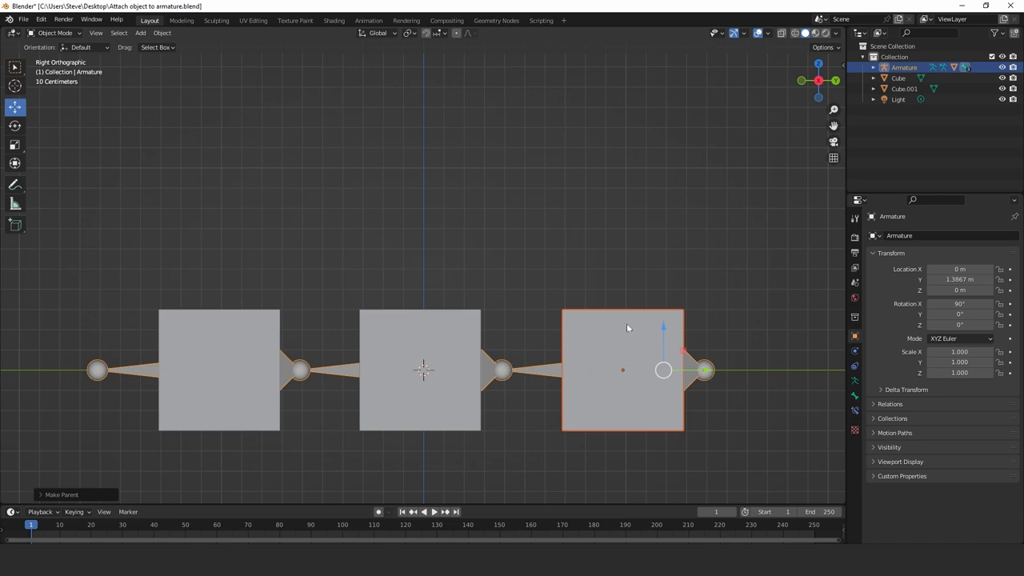
{"action": "mouse_move", "coordinate": [637, 330]}
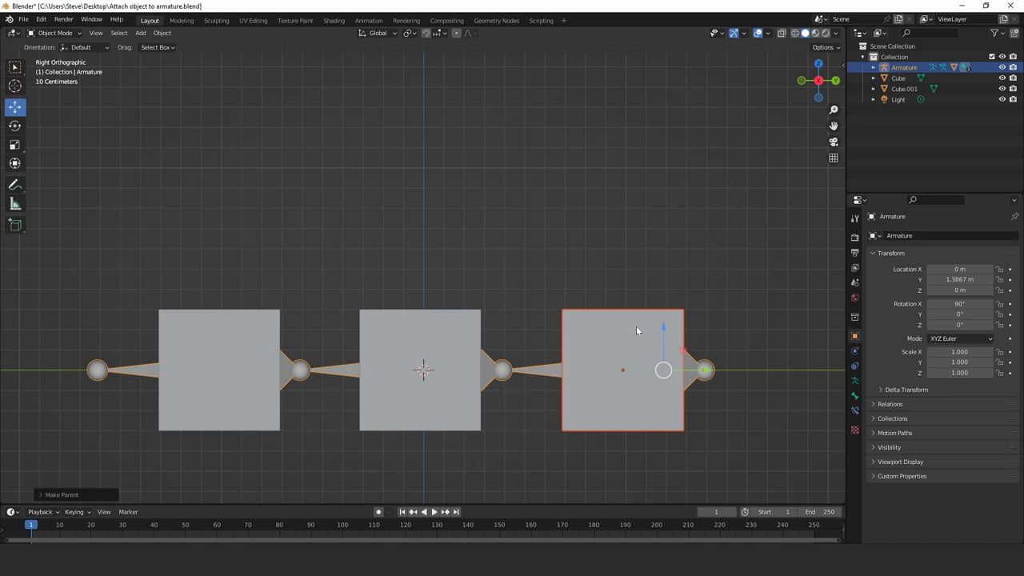
{"action": "mouse_move", "coordinate": [585, 378]}
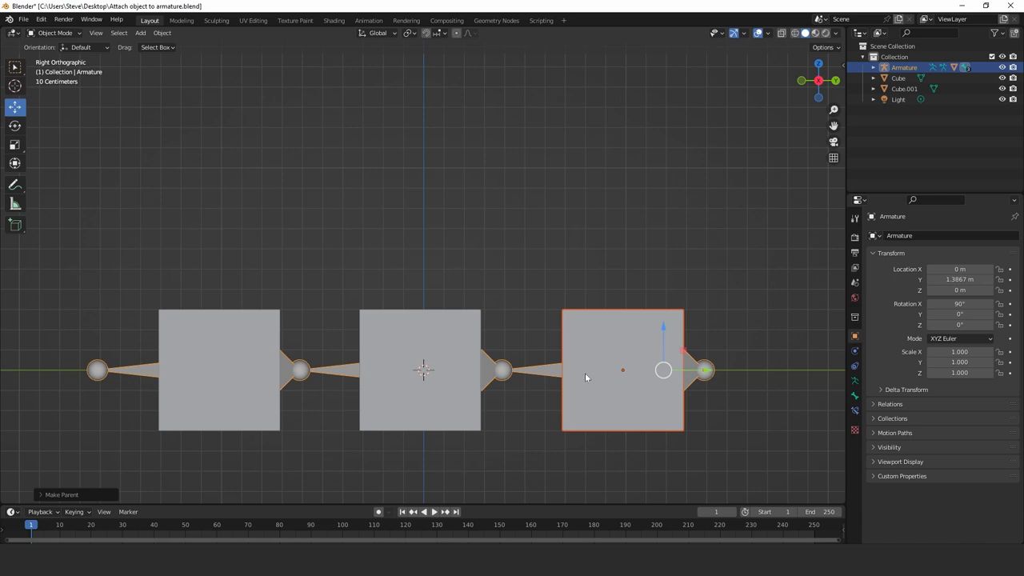
{"action": "mouse_move", "coordinate": [566, 377]}
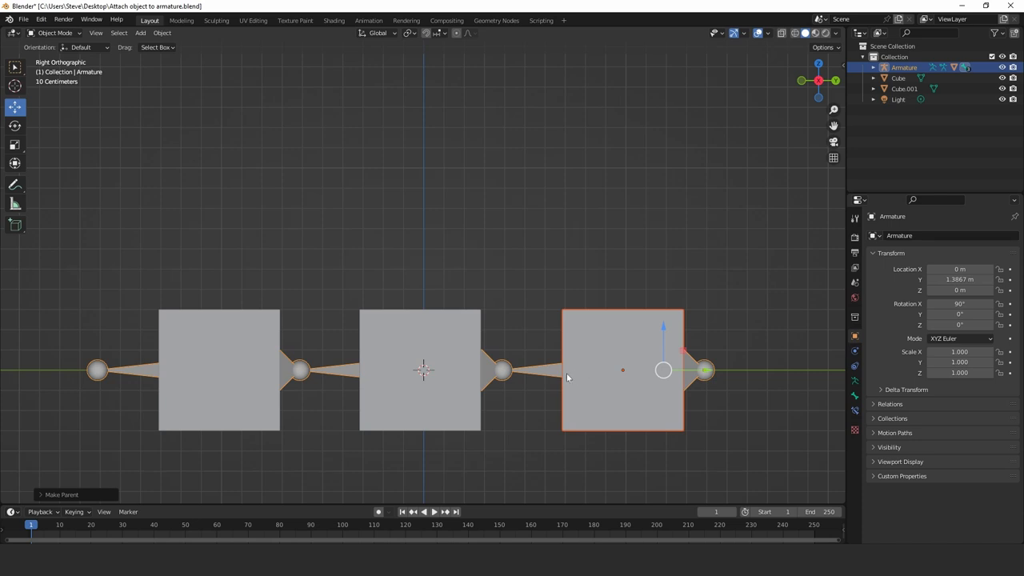
{"action": "mouse_move", "coordinate": [528, 340]}
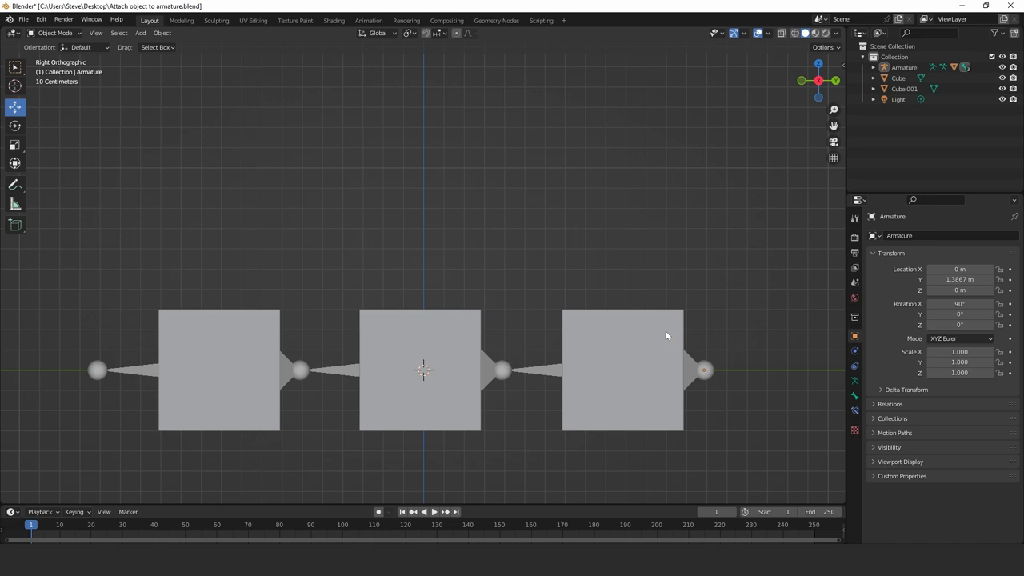
{"action": "mouse_move", "coordinate": [704, 367]}
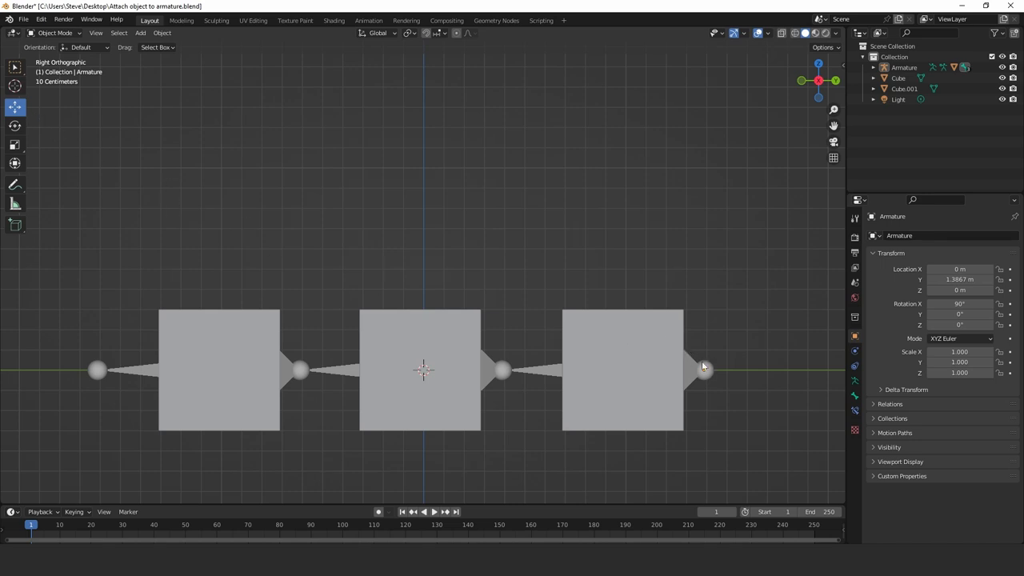
Step: Select the armature and then the middle cube for the next parenting
{"action": "left_click", "coordinate": [703, 370]}
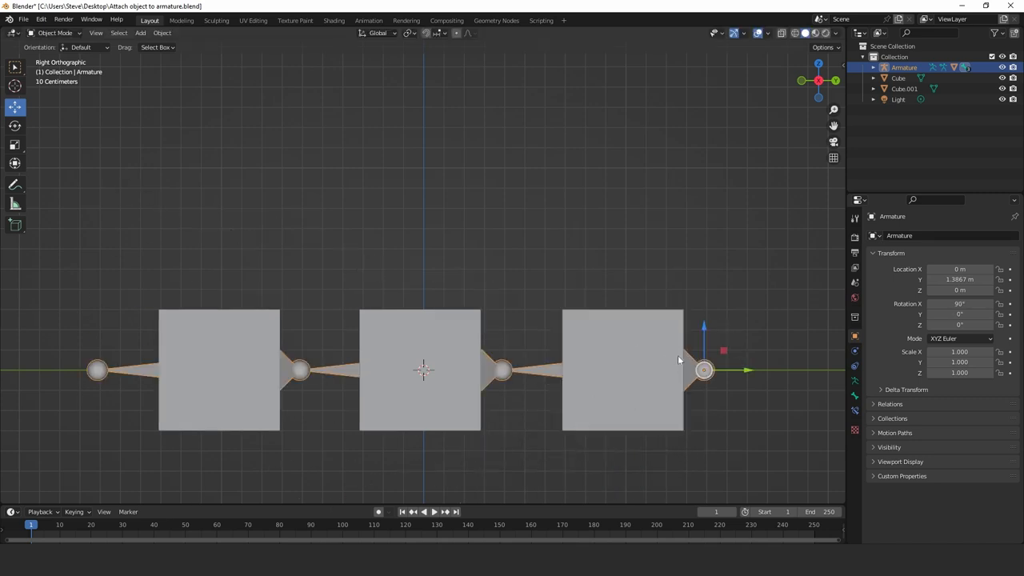
{"action": "mouse_move", "coordinate": [537, 312]}
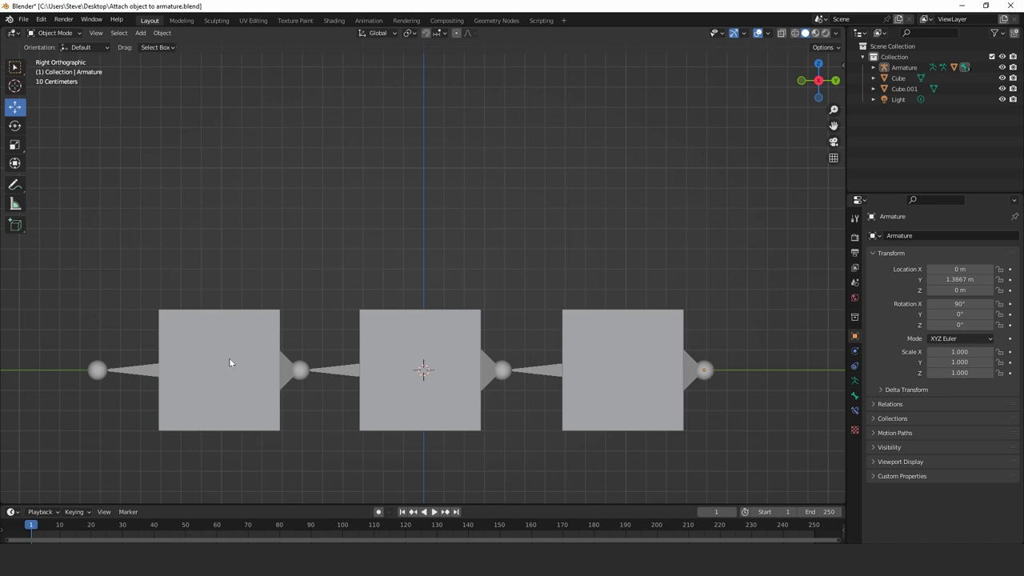
{"action": "mouse_move", "coordinate": [392, 368]}
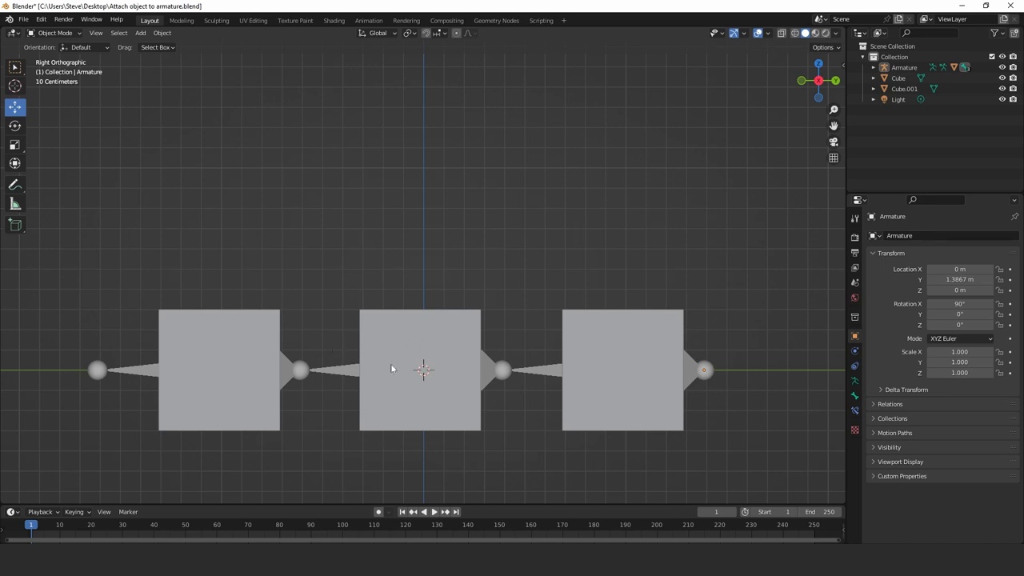
{"action": "mouse_move", "coordinate": [375, 331]}
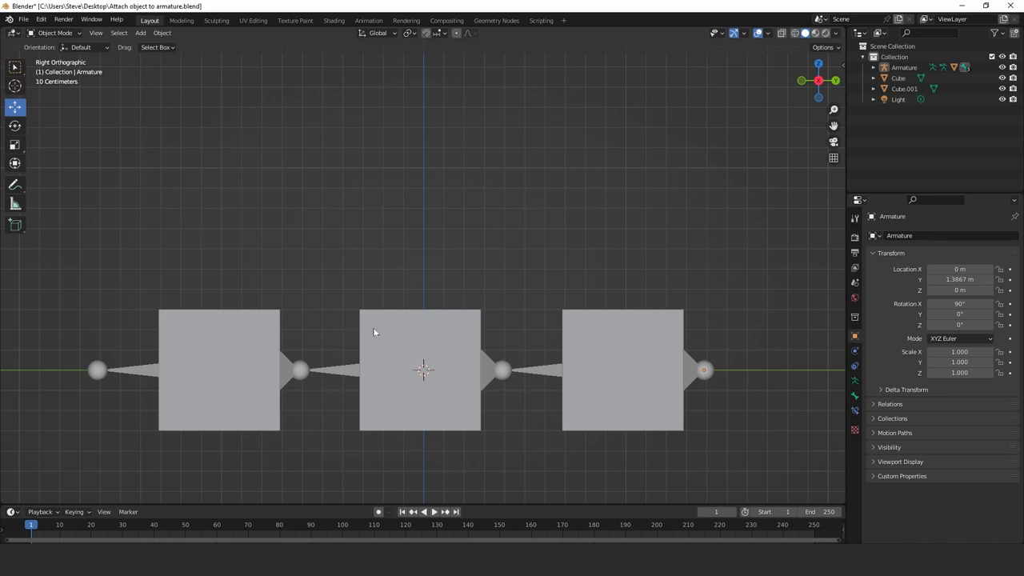
{"action": "left_click", "coordinate": [419, 368]}
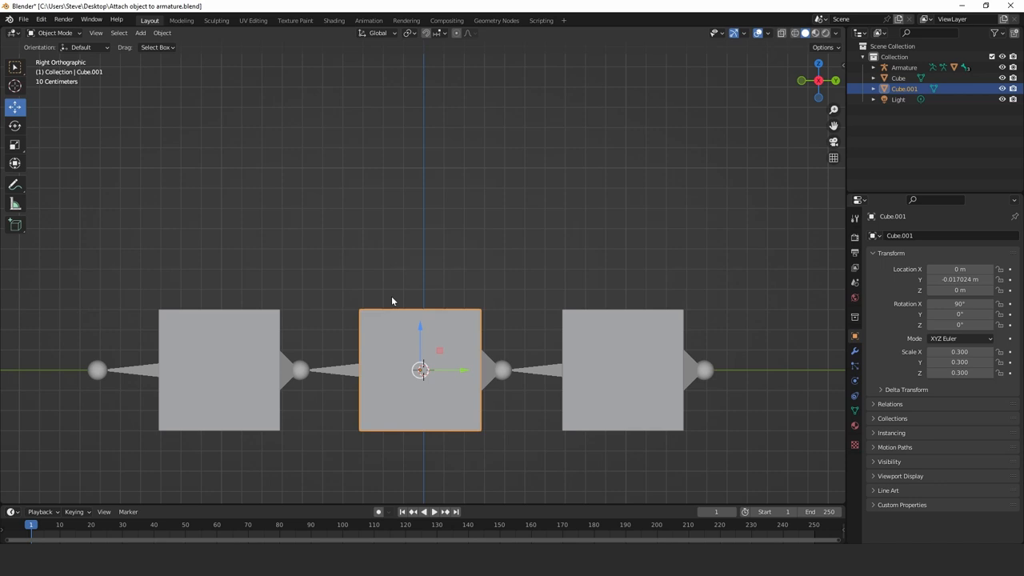
{"action": "mouse_move", "coordinate": [333, 371]}
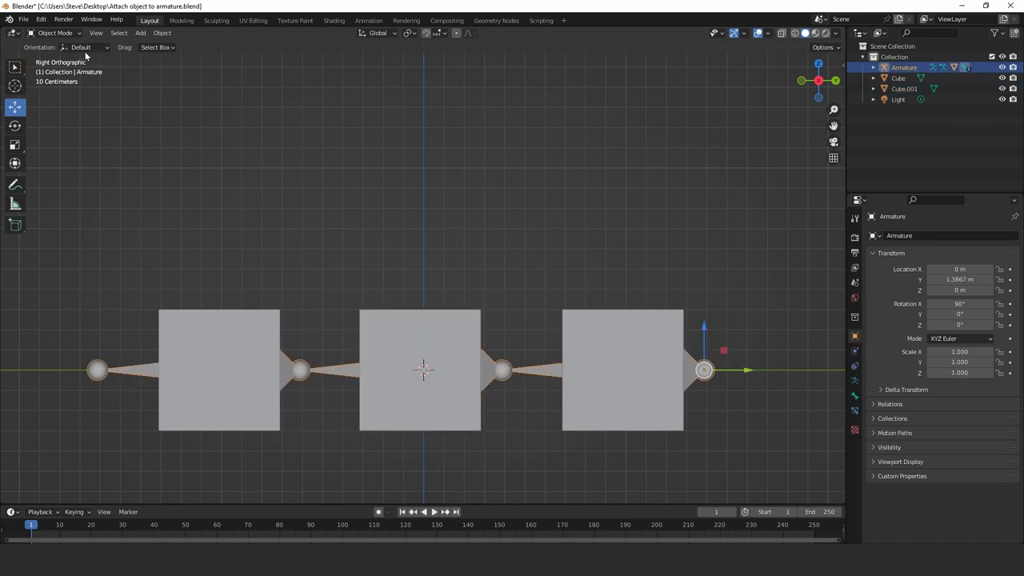
{"action": "left_click", "coordinate": [54, 32]}
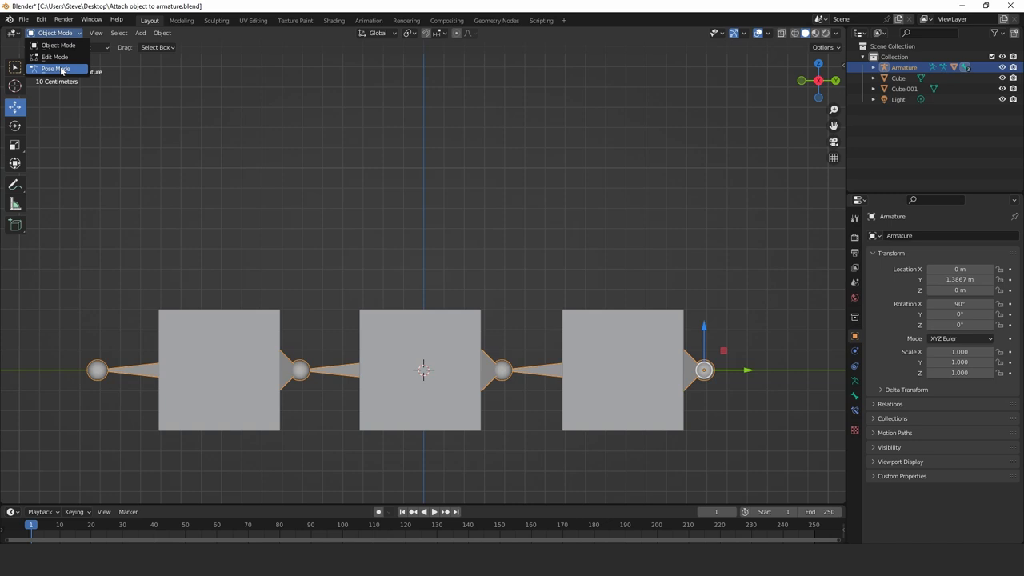
{"action": "left_click", "coordinate": [56, 67]}
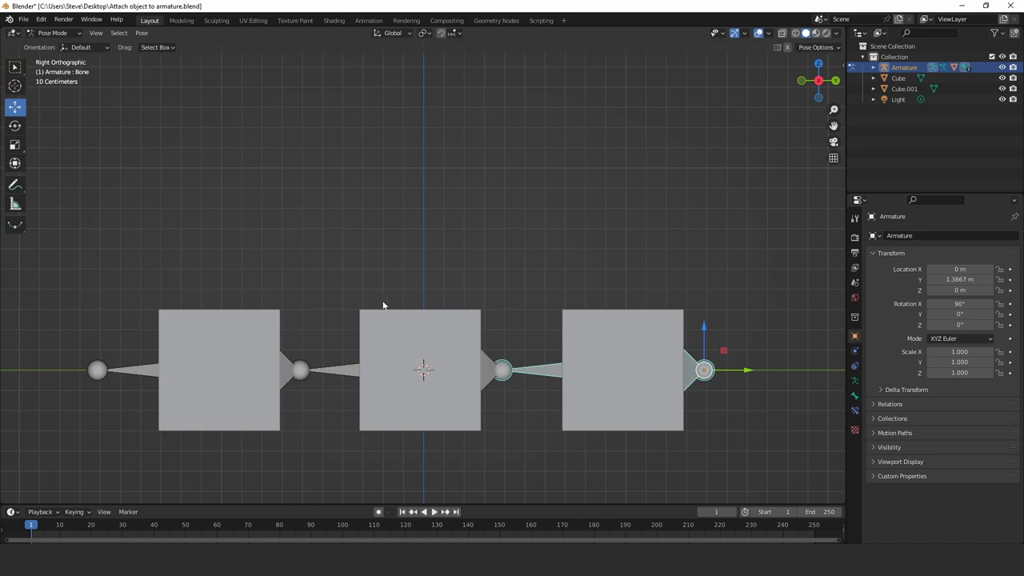
{"action": "mouse_move", "coordinate": [515, 394]}
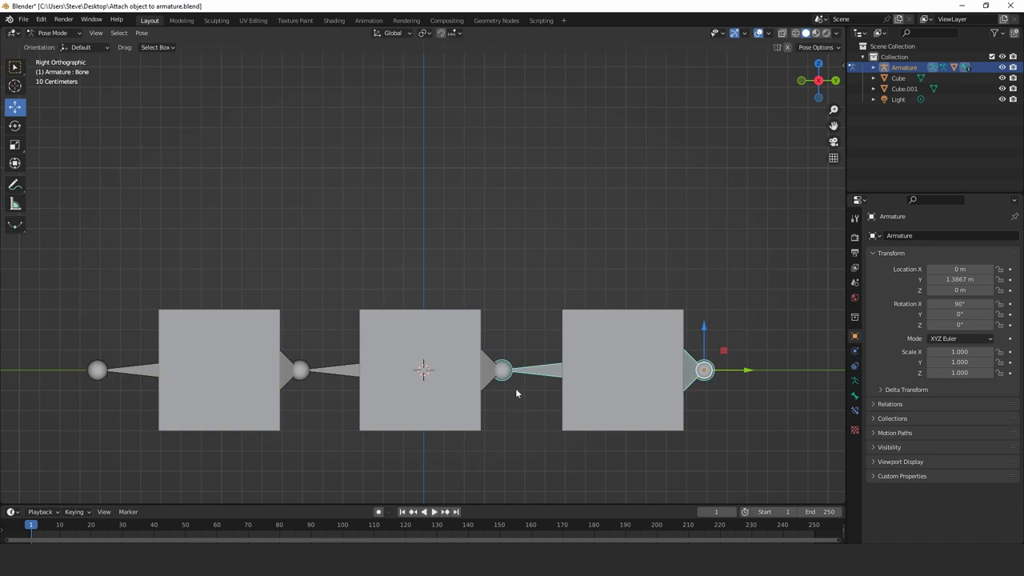
{"action": "left_click", "coordinate": [500, 369]}
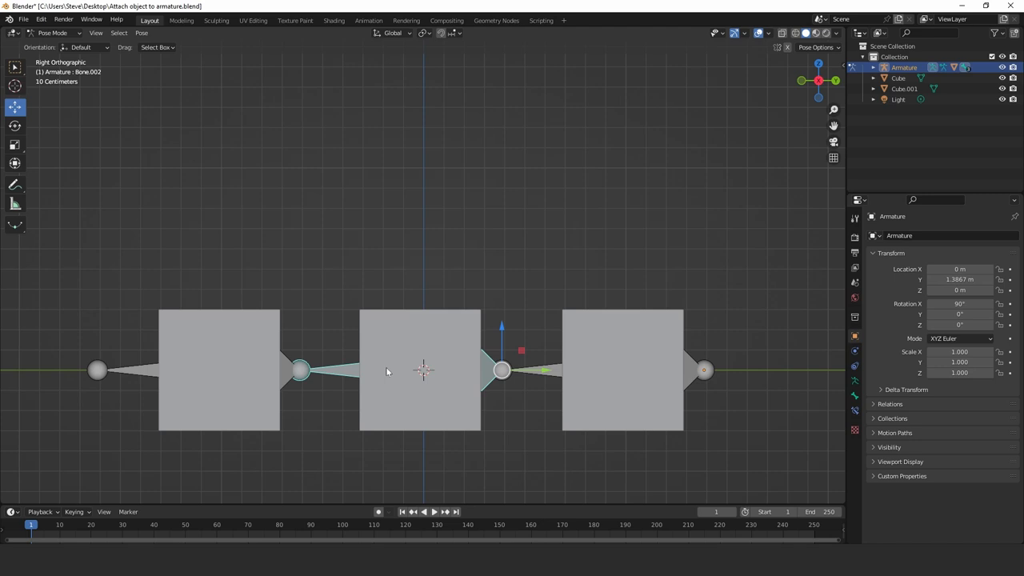
{"action": "mouse_move", "coordinate": [58, 54]}
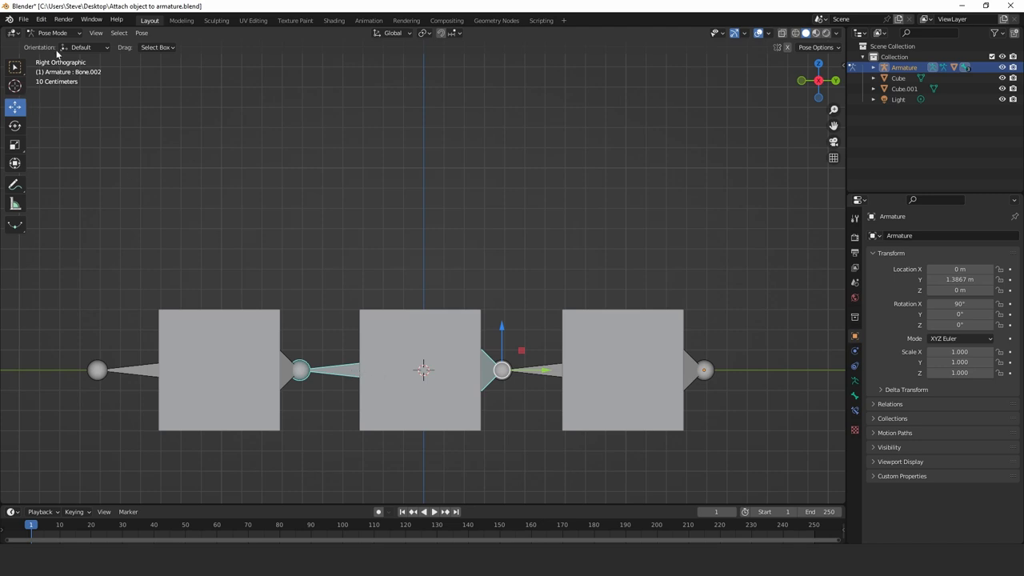
{"action": "left_click", "coordinate": [53, 32]}
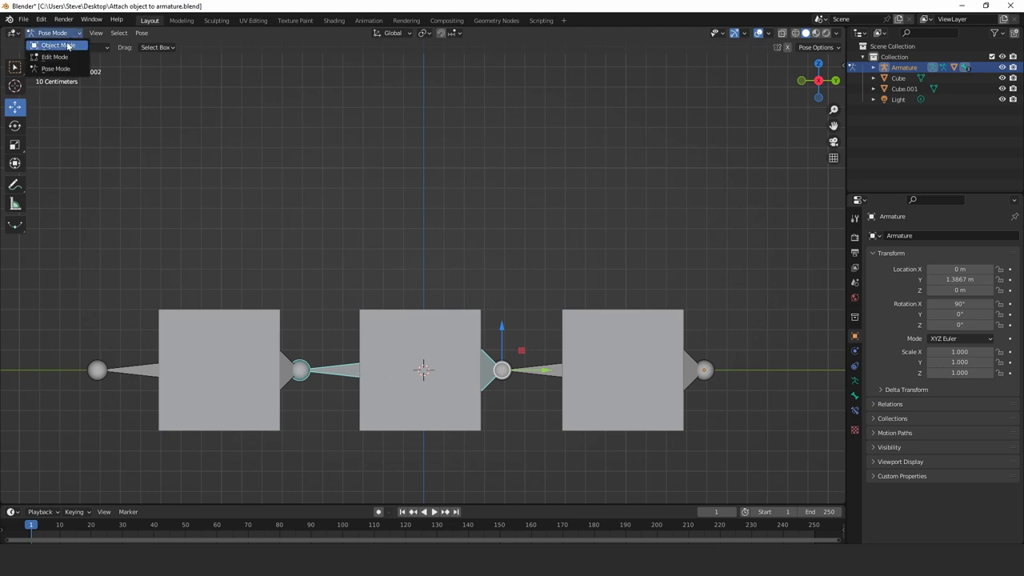
{"action": "left_click", "coordinate": [51, 45]}
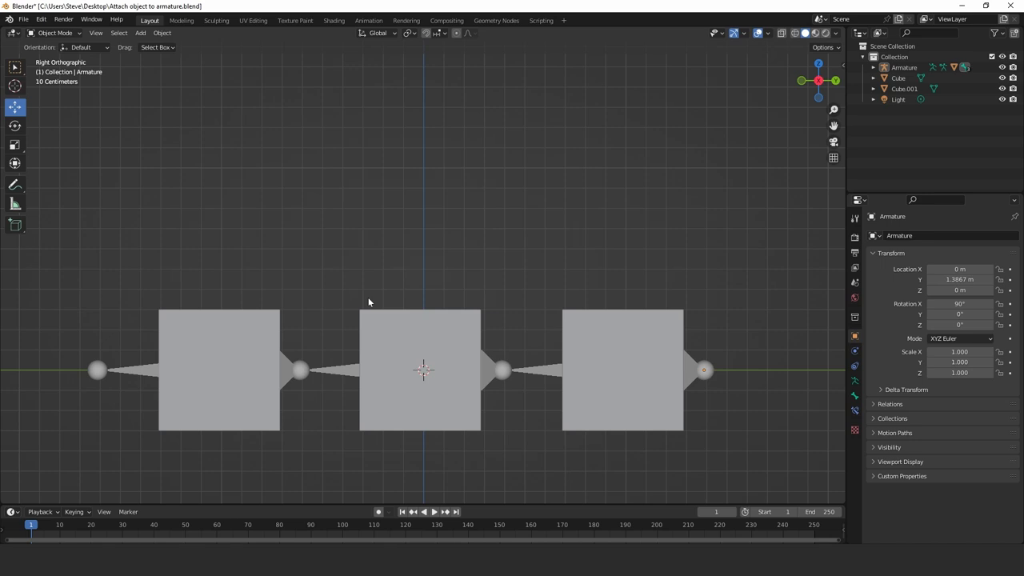
{"action": "mouse_move", "coordinate": [373, 318]}
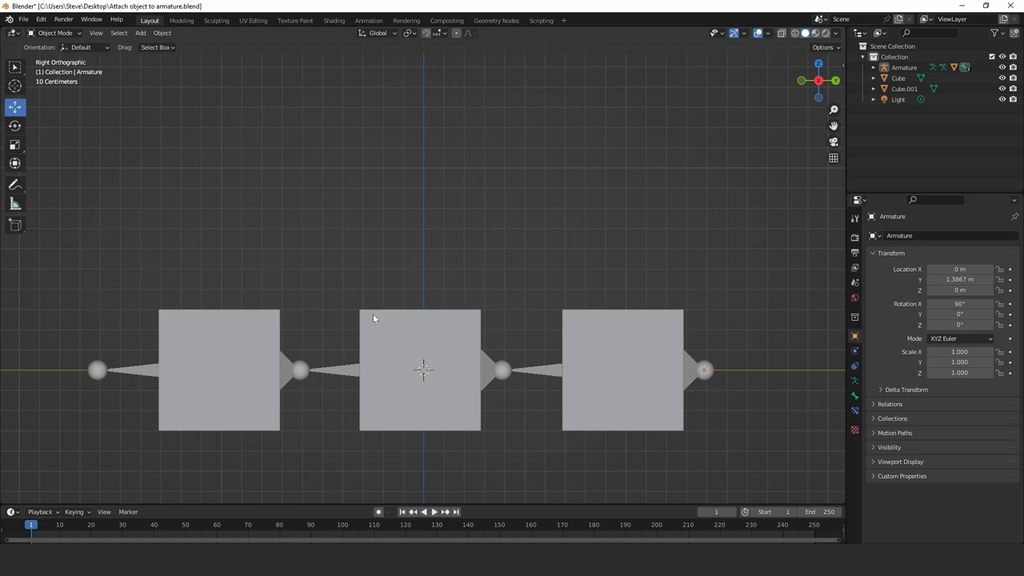
Step: Select the middle cube and parent it to the middle bone via Bone
{"action": "left_click", "coordinate": [419, 370]}
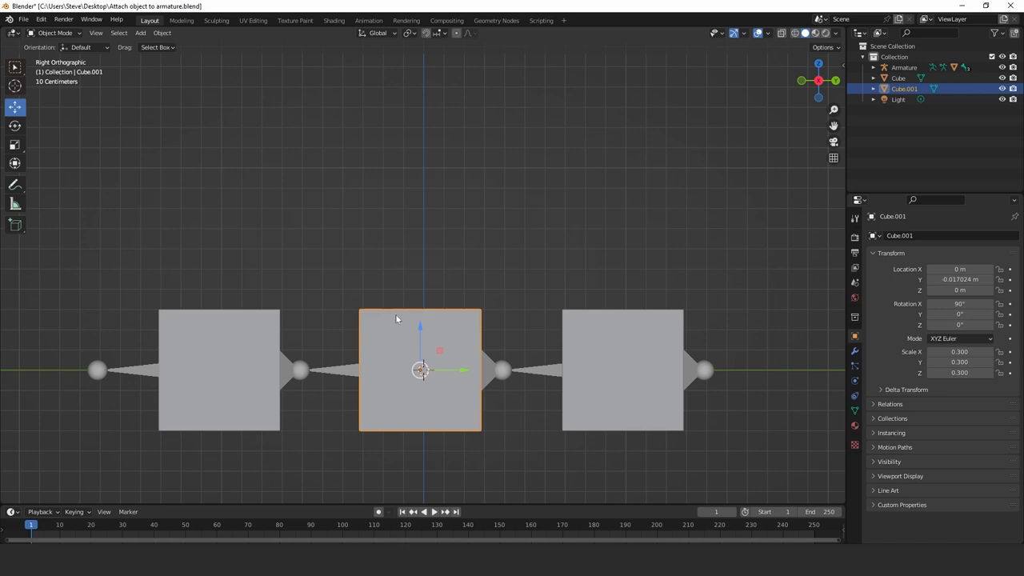
{"action": "mouse_move", "coordinate": [339, 371]}
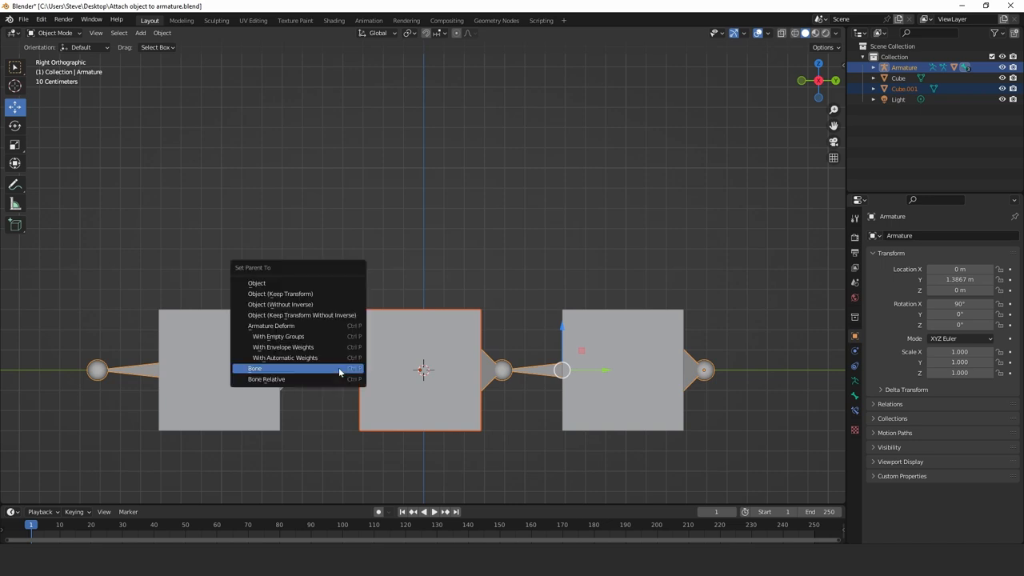
{"action": "mouse_move", "coordinate": [320, 371]}
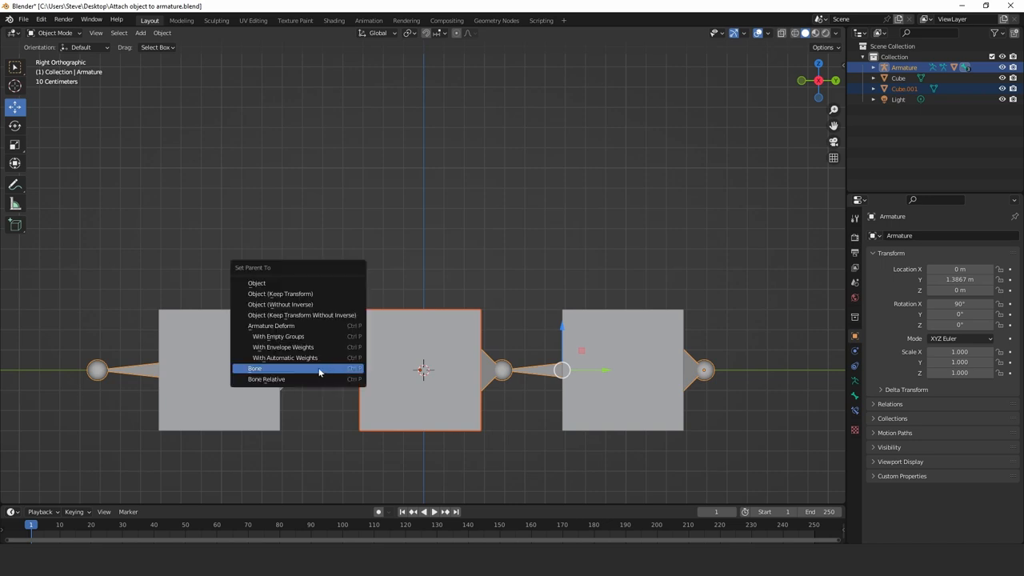
{"action": "left_click", "coordinate": [254, 368]}
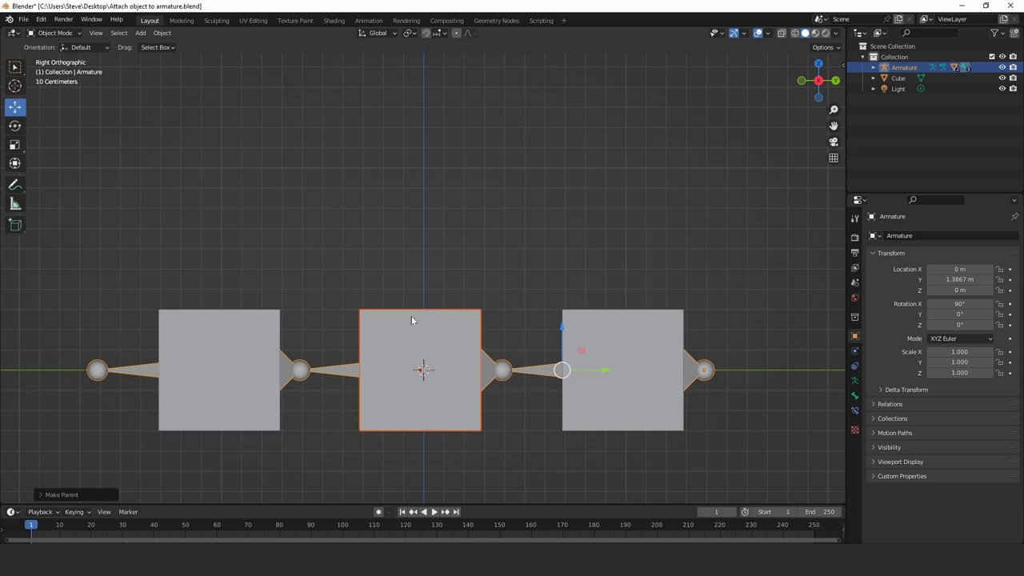
{"action": "mouse_move", "coordinate": [435, 328]}
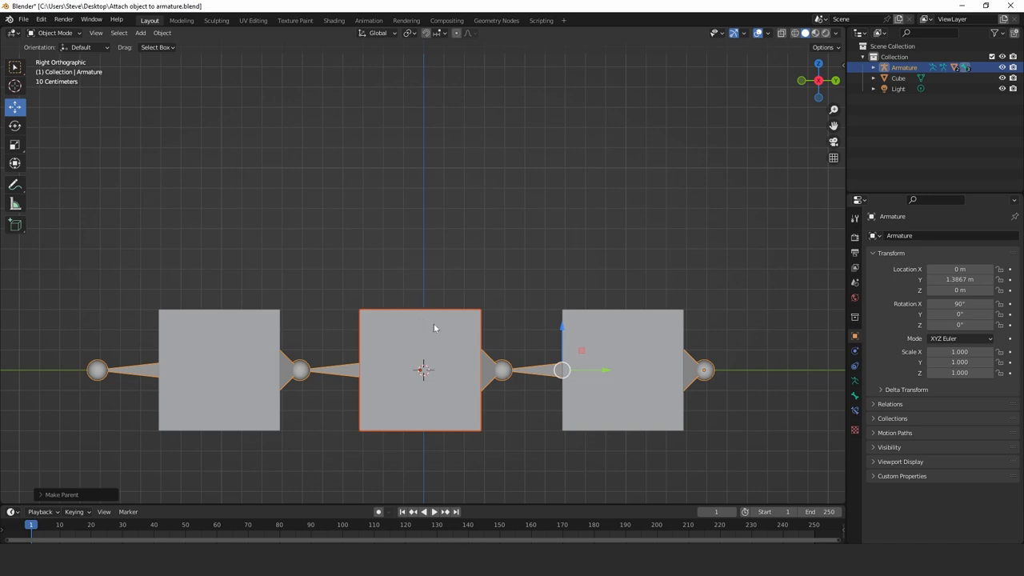
{"action": "mouse_move", "coordinate": [349, 364]}
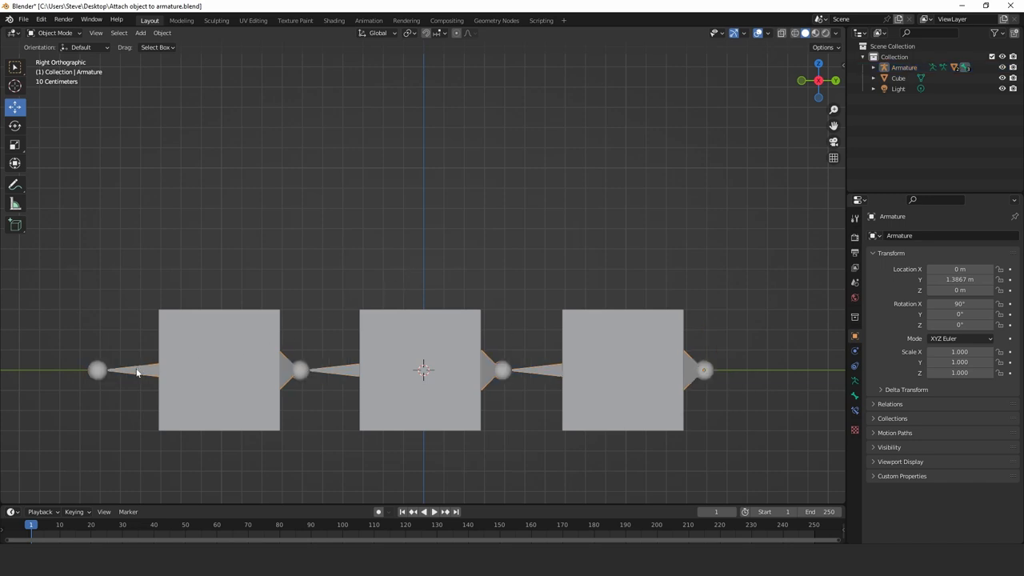
{"action": "mouse_move", "coordinate": [187, 325]}
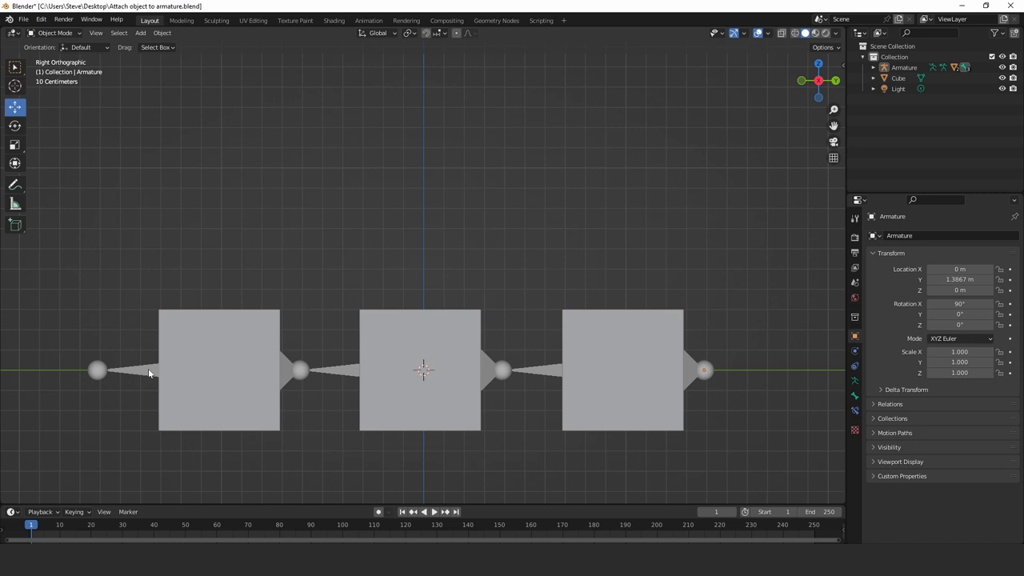
{"action": "left_click", "coordinate": [703, 370]}
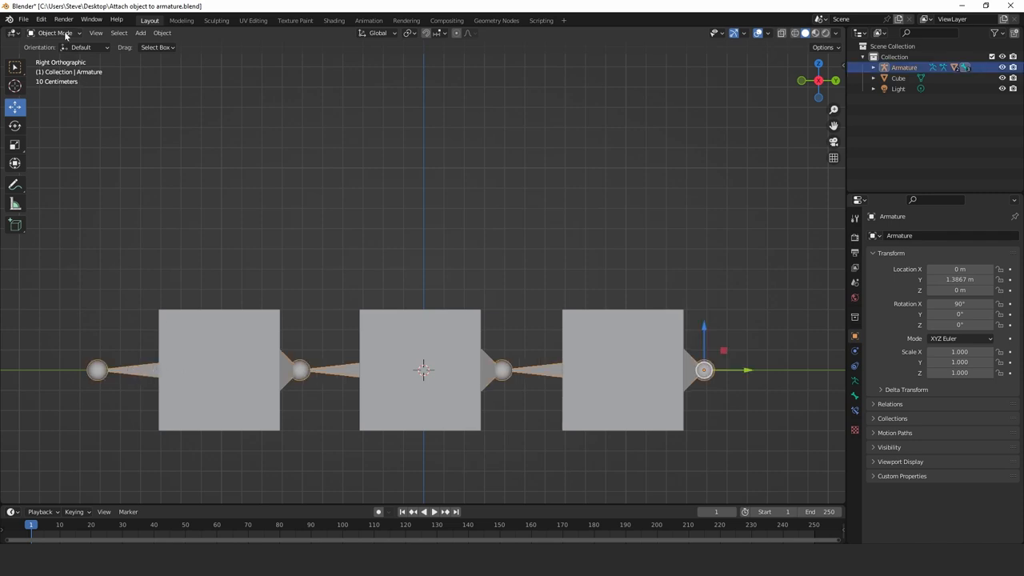
{"action": "left_click", "coordinate": [56, 32]}
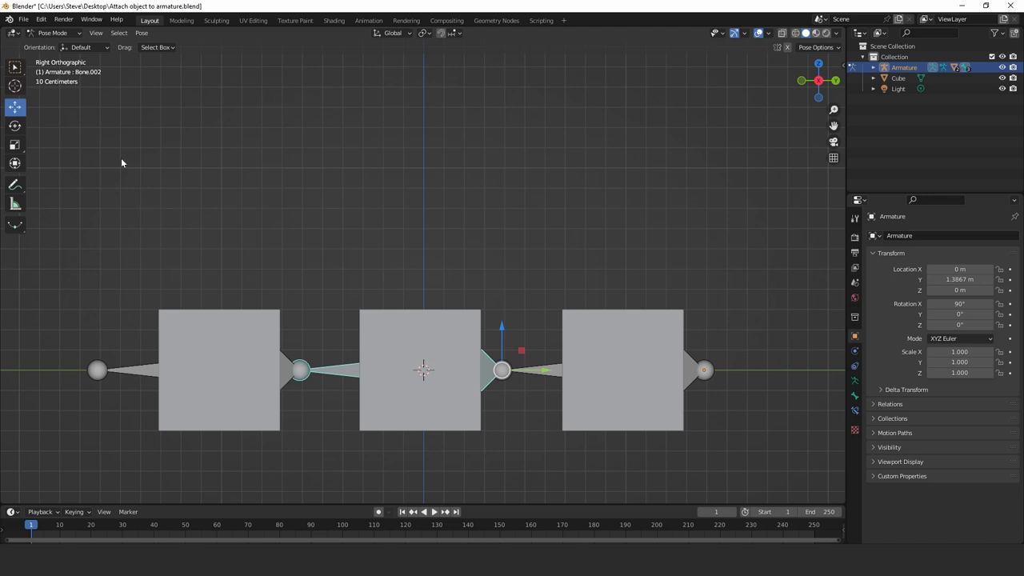
{"action": "mouse_move", "coordinate": [148, 375]}
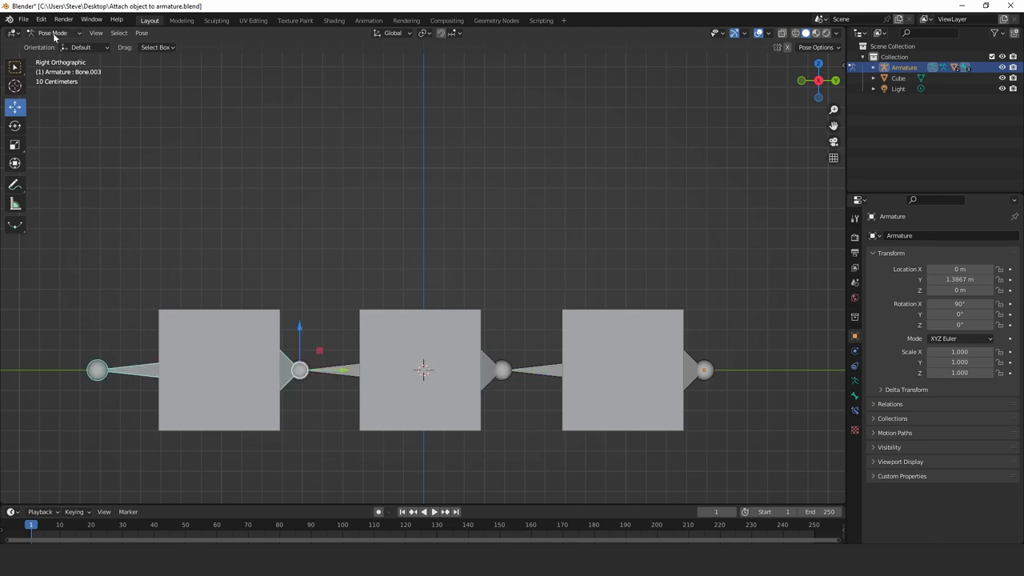
{"action": "left_click", "coordinate": [55, 32]}
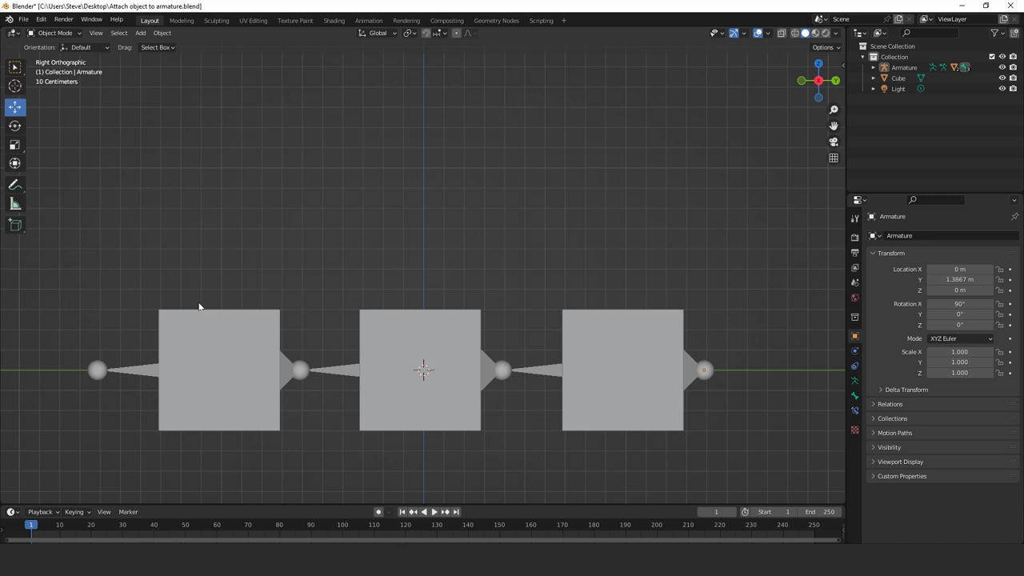
Step: Select the left cube and parent it to the first bone with Ctrl+P, Bone
{"action": "left_click", "coordinate": [218, 370]}
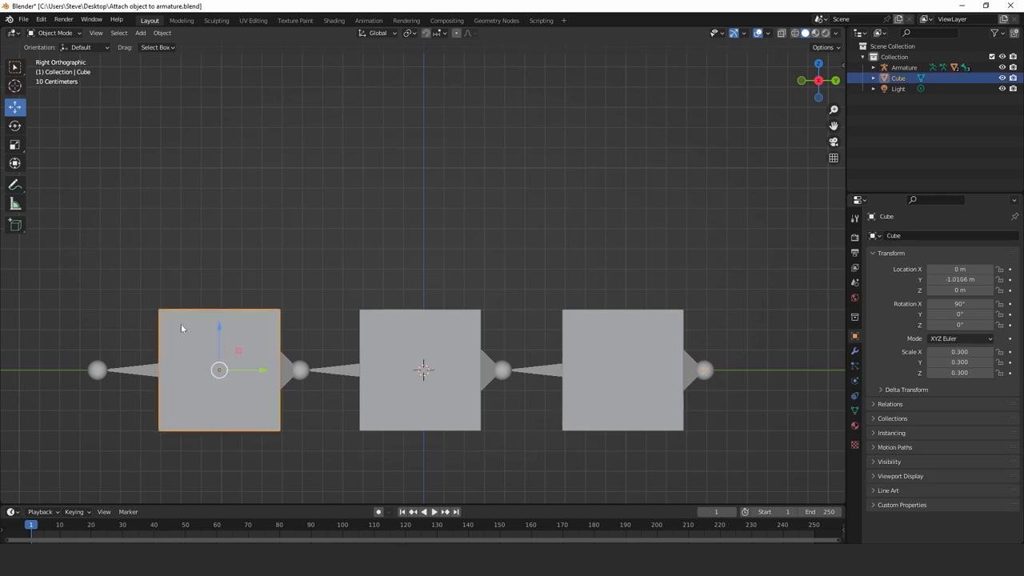
{"action": "mouse_move", "coordinate": [169, 352]}
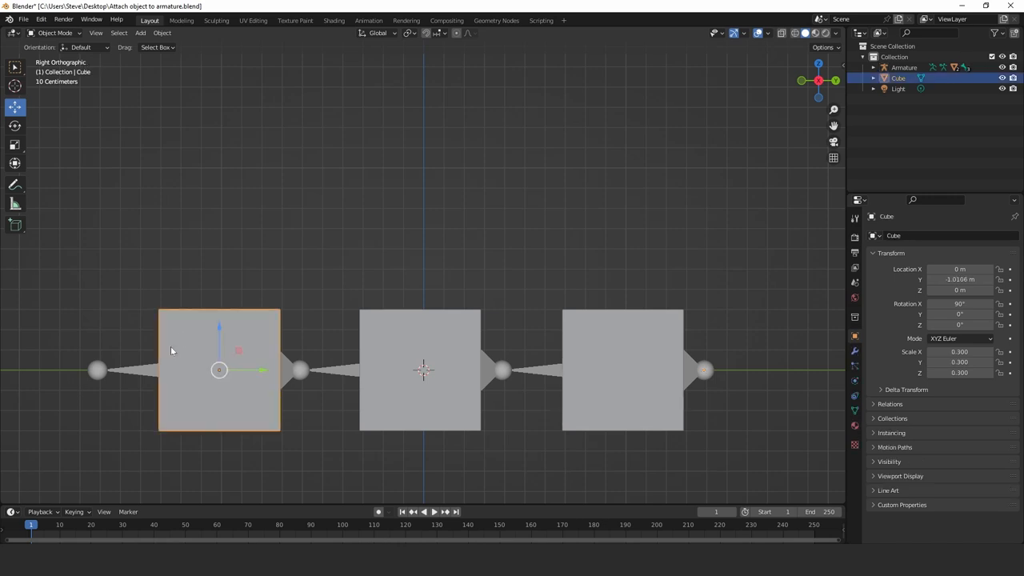
{"action": "mouse_move", "coordinate": [147, 372]}
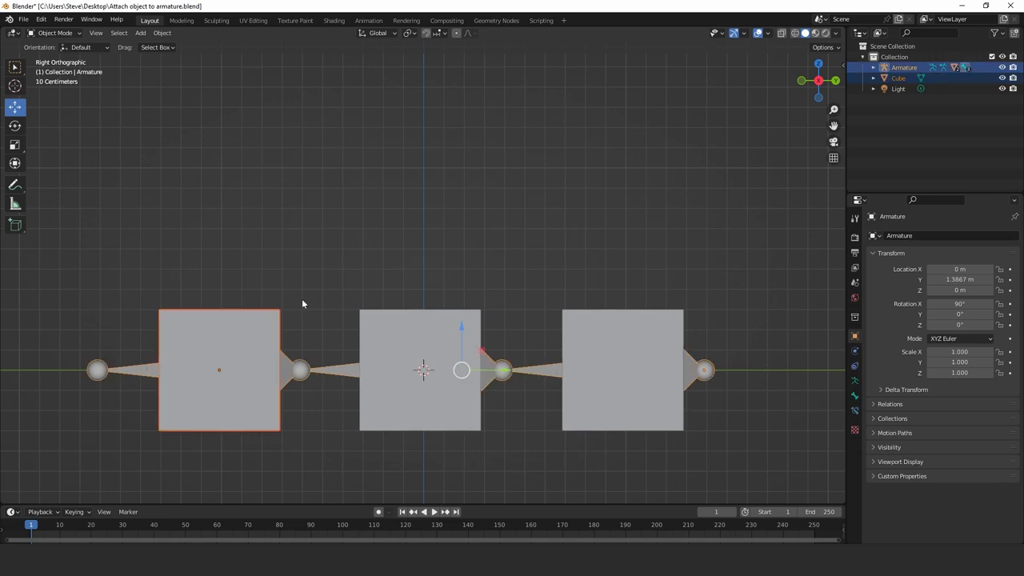
{"action": "key", "text": "ctrl+p"}
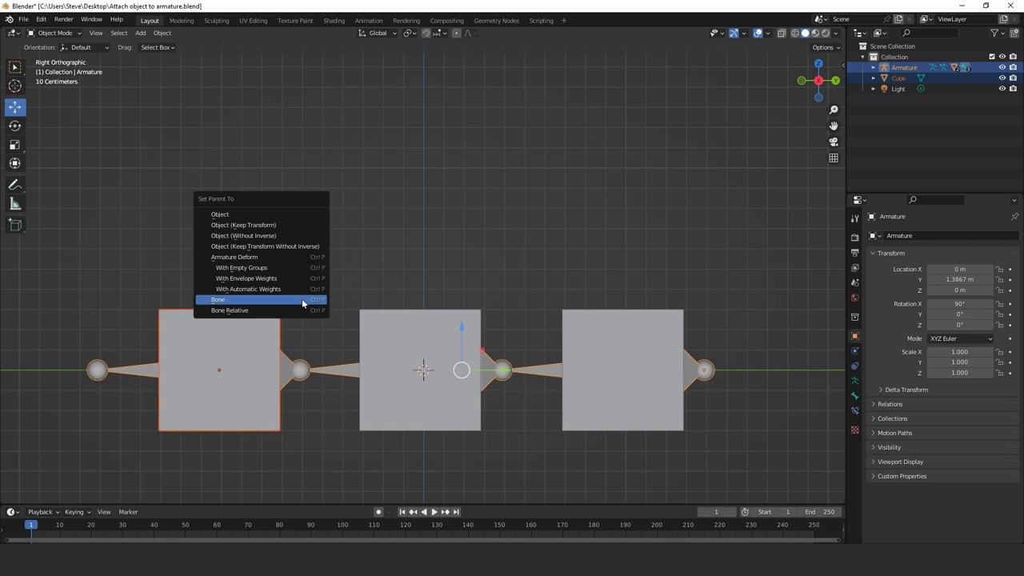
{"action": "left_click", "coordinate": [218, 299]}
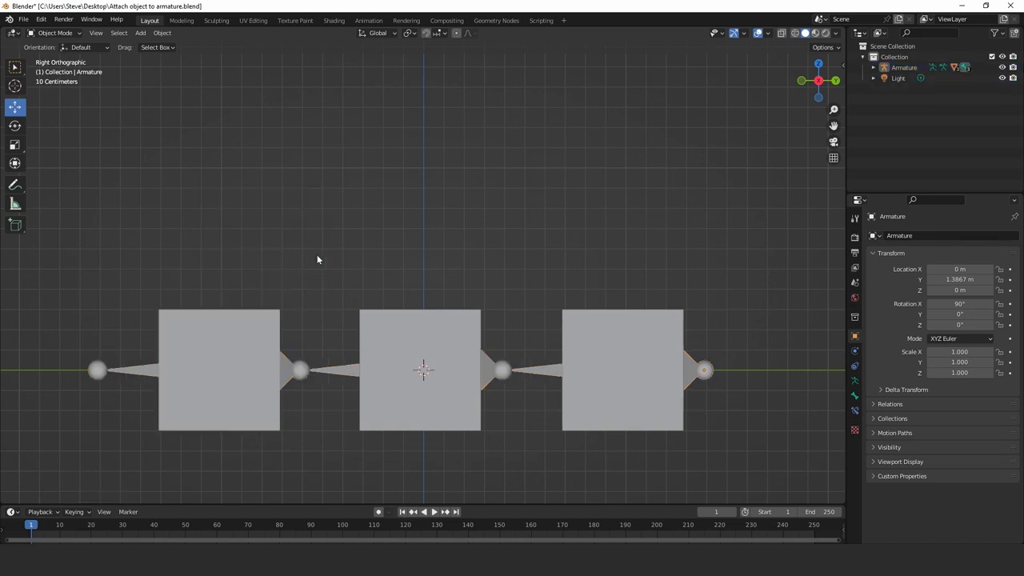
{"action": "mouse_move", "coordinate": [208, 311]}
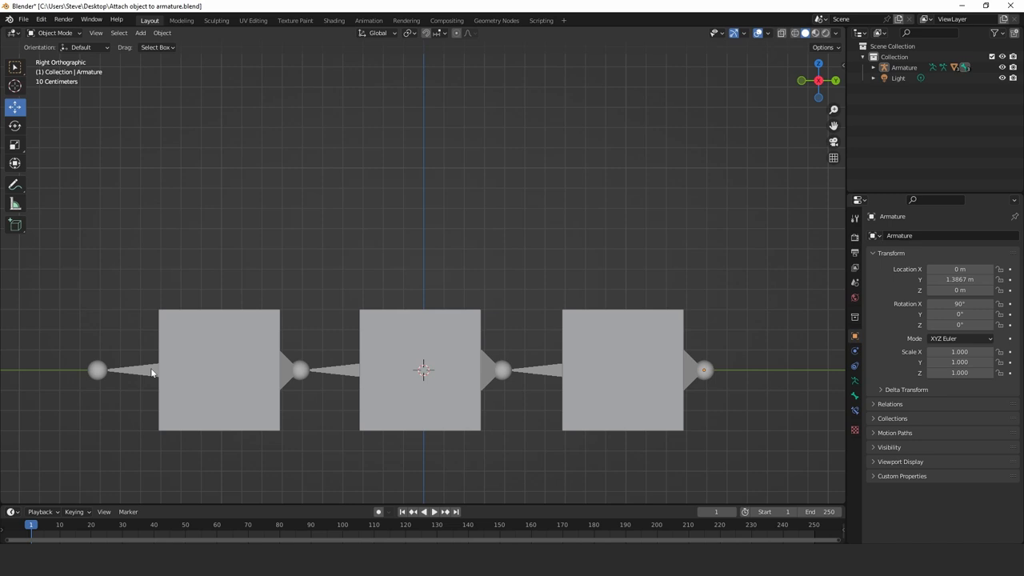
{"action": "mouse_move", "coordinate": [178, 326]}
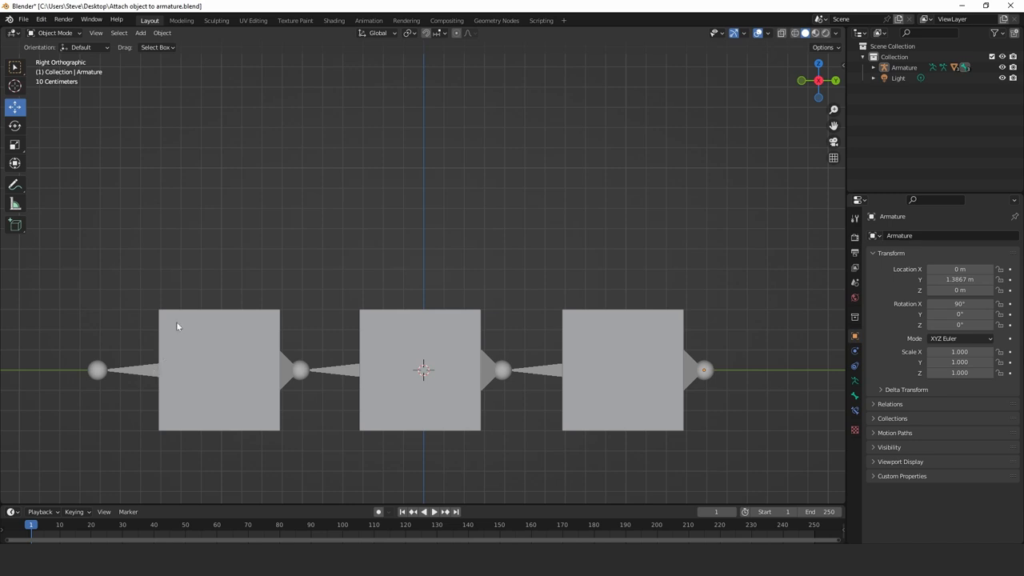
{"action": "mouse_move", "coordinate": [192, 374]}
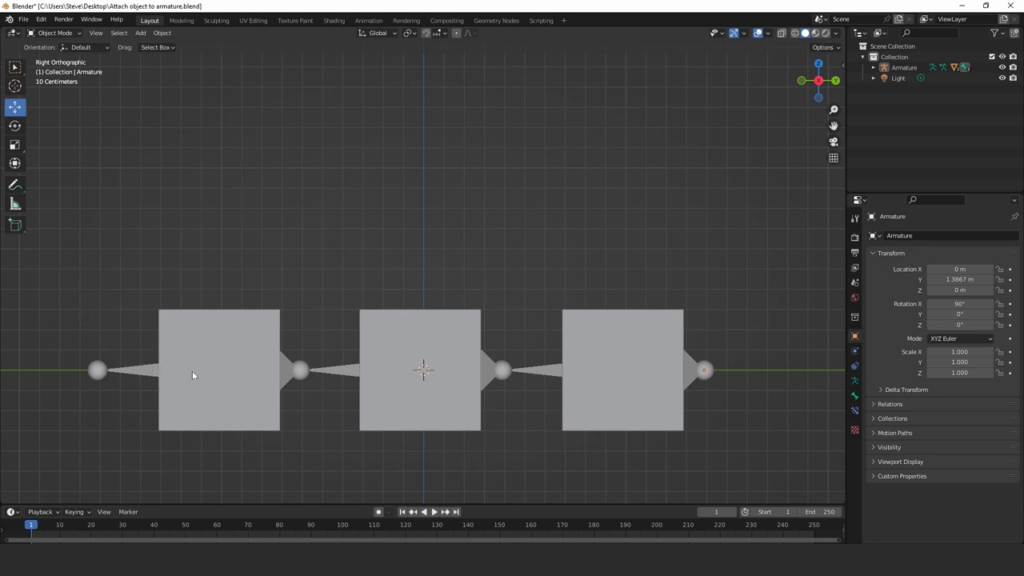
{"action": "left_click", "coordinate": [419, 370]}
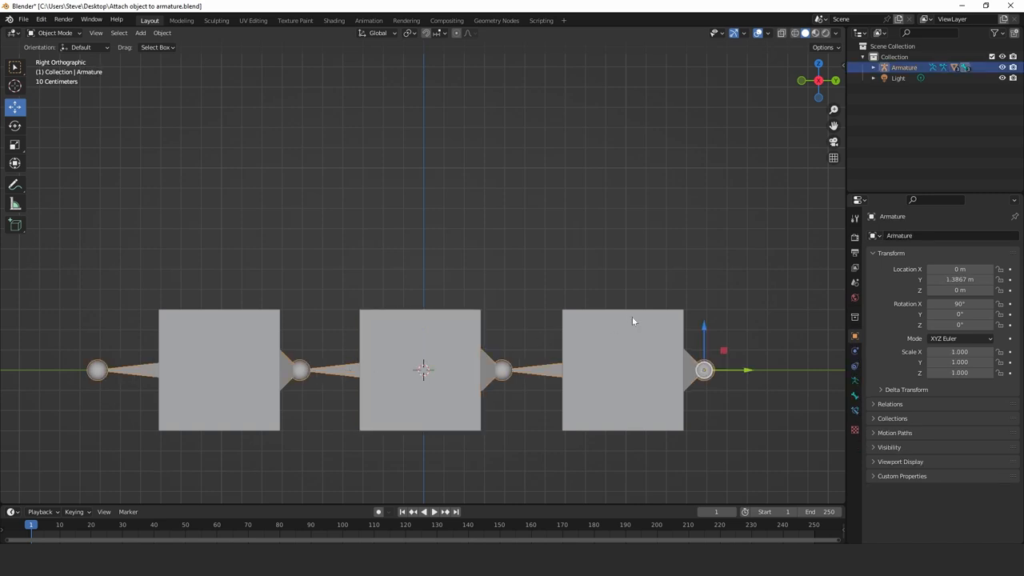
{"action": "left_click", "coordinate": [622, 370]}
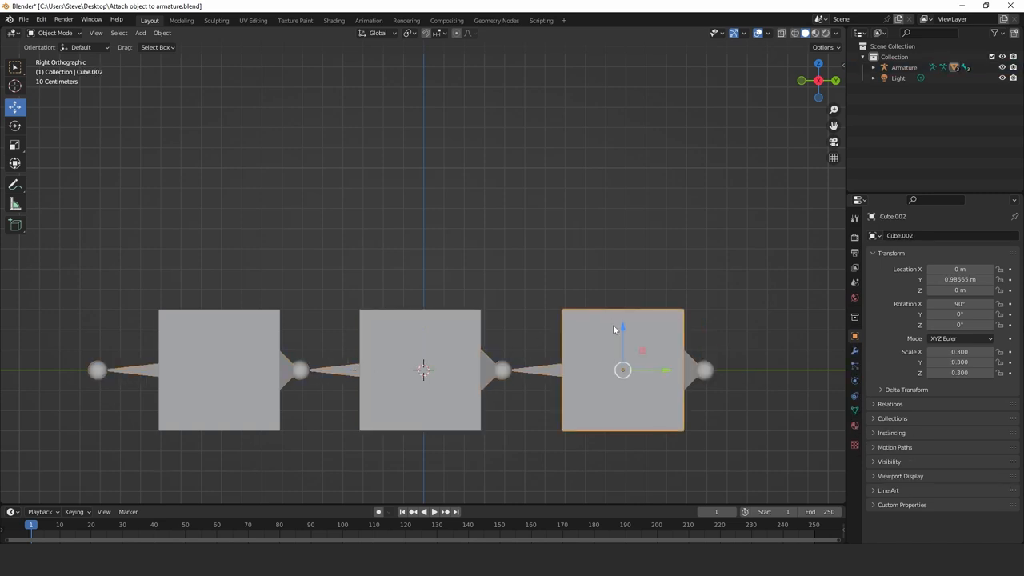
{"action": "left_click", "coordinate": [623, 345]}
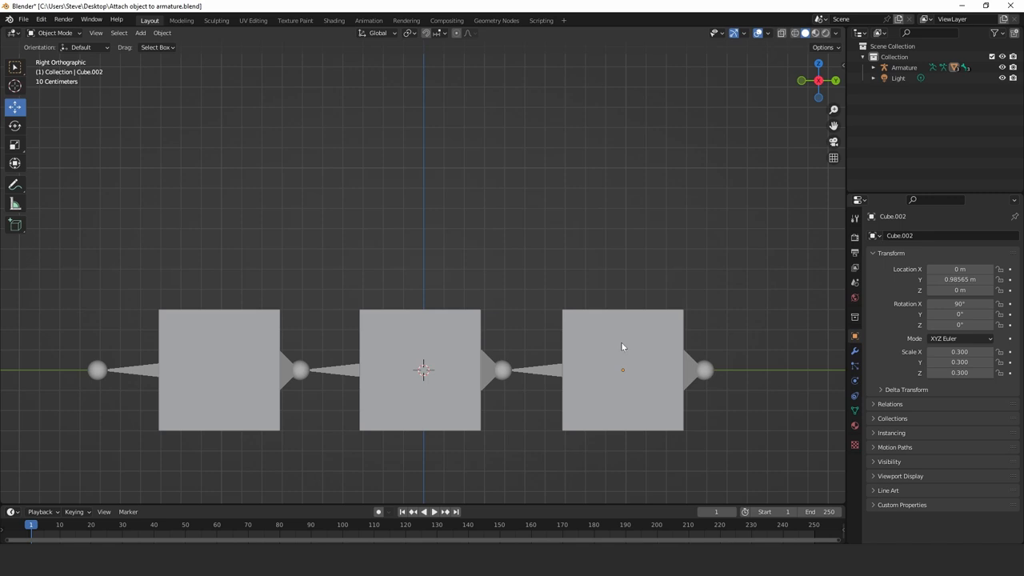
{"action": "mouse_move", "coordinate": [652, 373]}
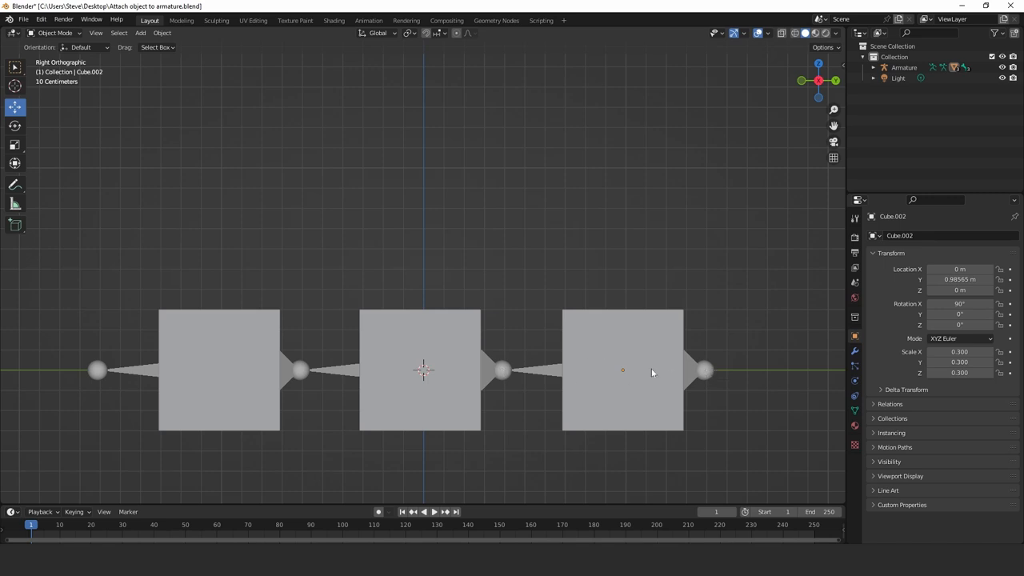
{"action": "left_click", "coordinate": [704, 369]}
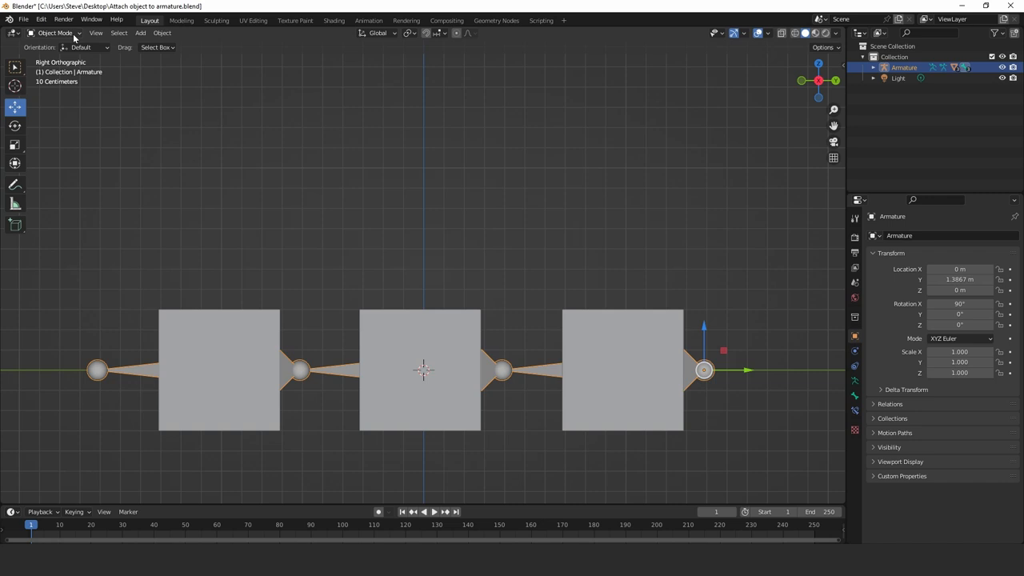
Step: Enter Pose Mode on the armature and select its middle bone
{"action": "left_click", "coordinate": [56, 32]}
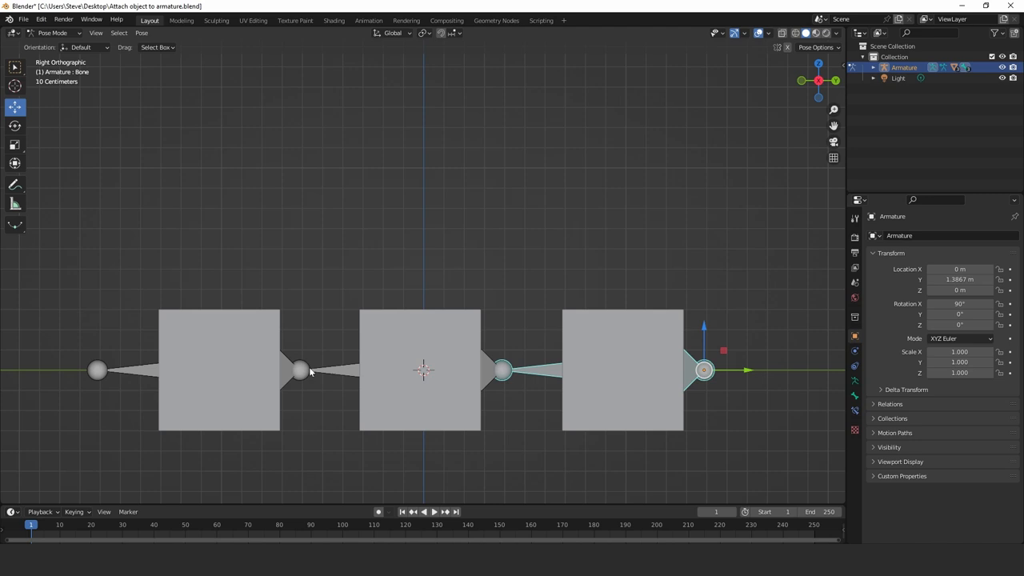
{"action": "mouse_move", "coordinate": [518, 371]}
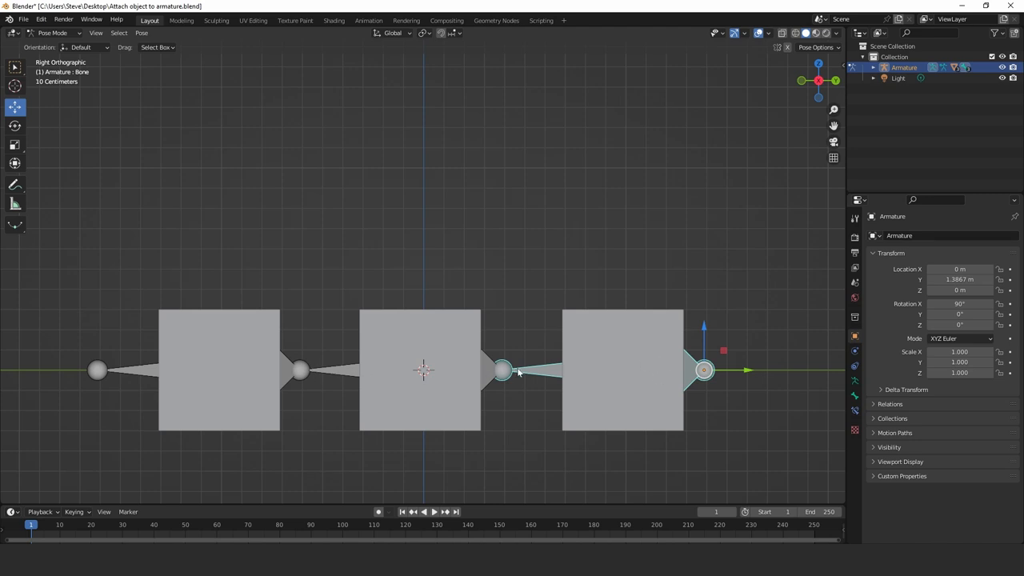
{"action": "left_click", "coordinate": [499, 370]}
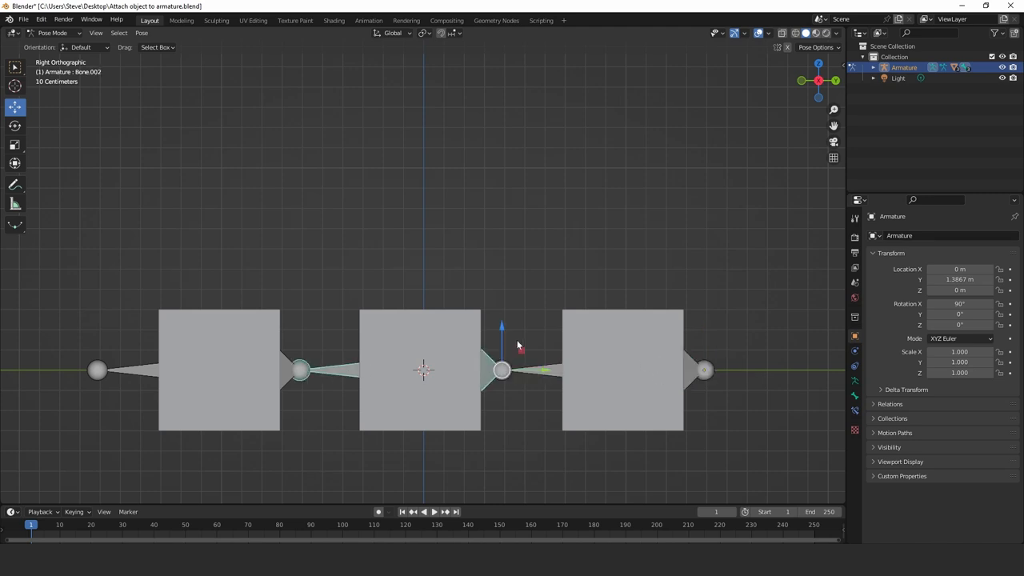